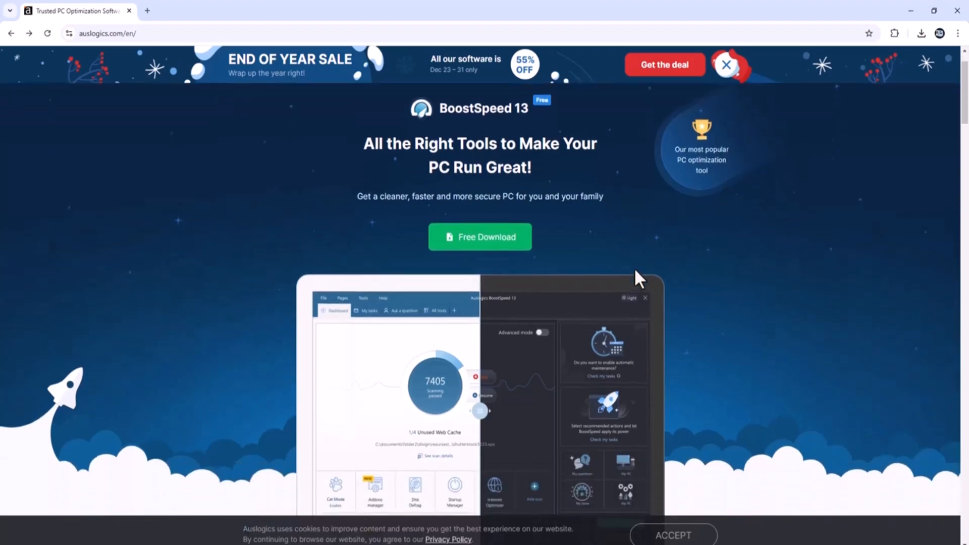
Look over My Dashboard and start a full system scan of the PC.
scroll("down", 3)
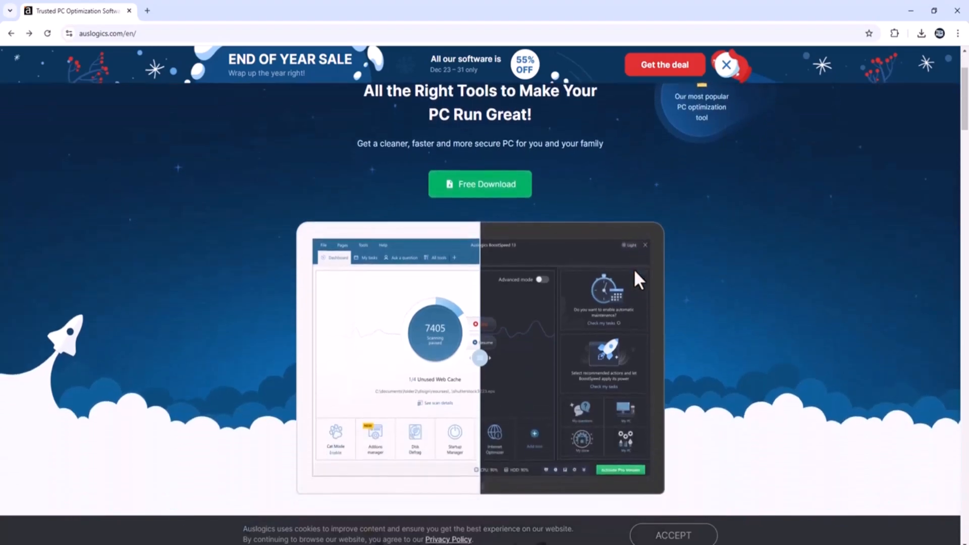
scroll("down", 3)
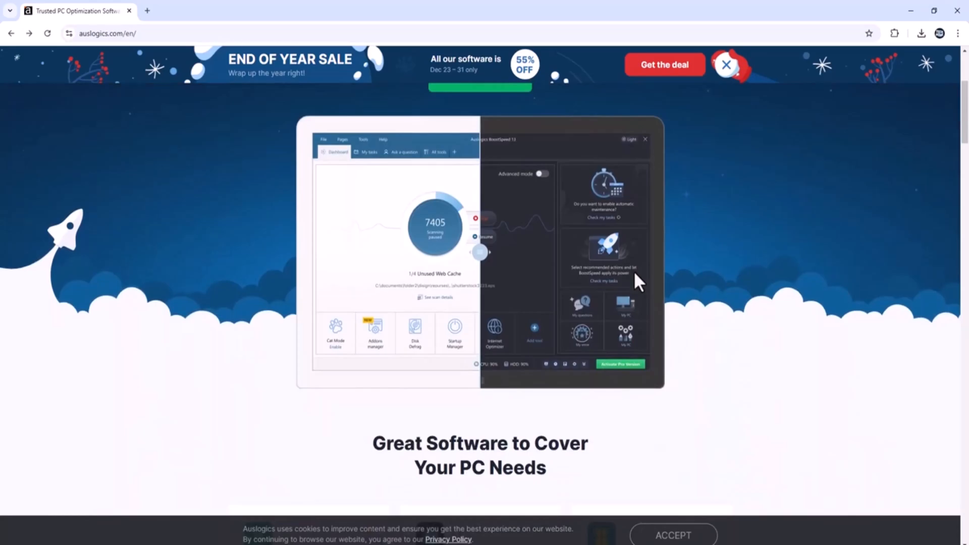
scroll("down", 3)
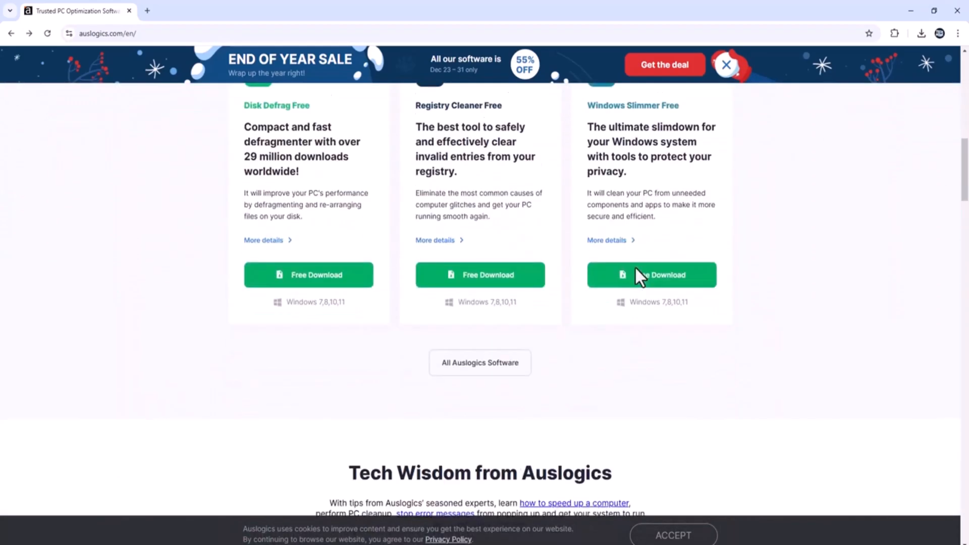
scroll("down", 3)
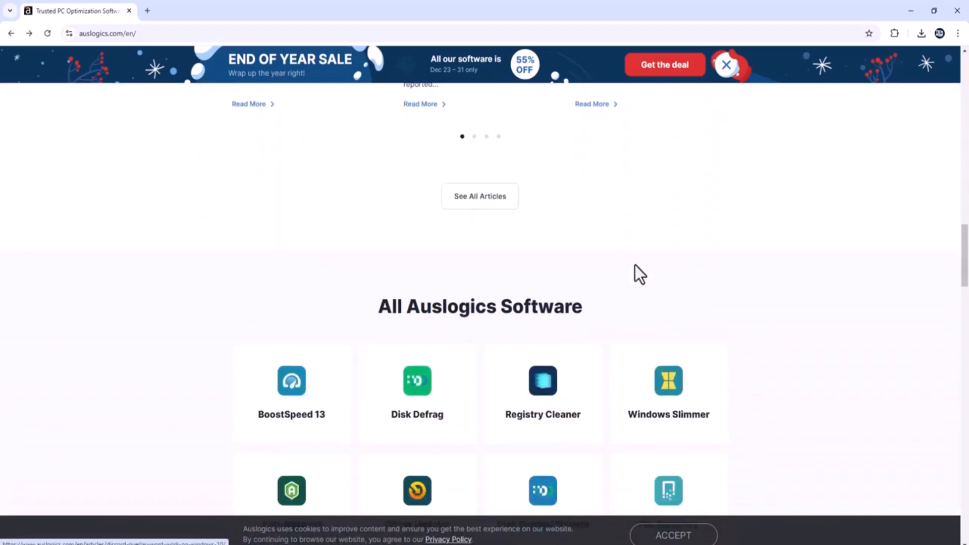
scroll("down", 3)
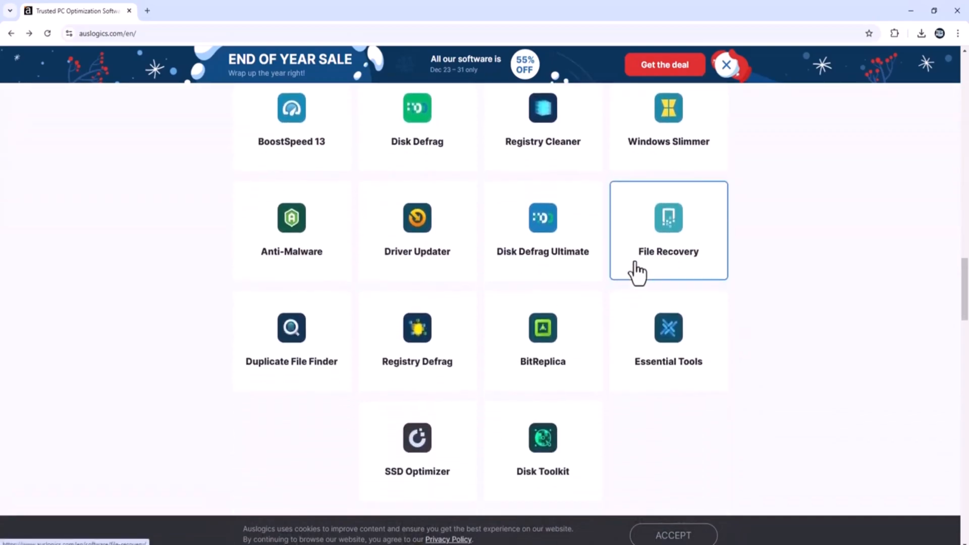
scroll("down", 3)
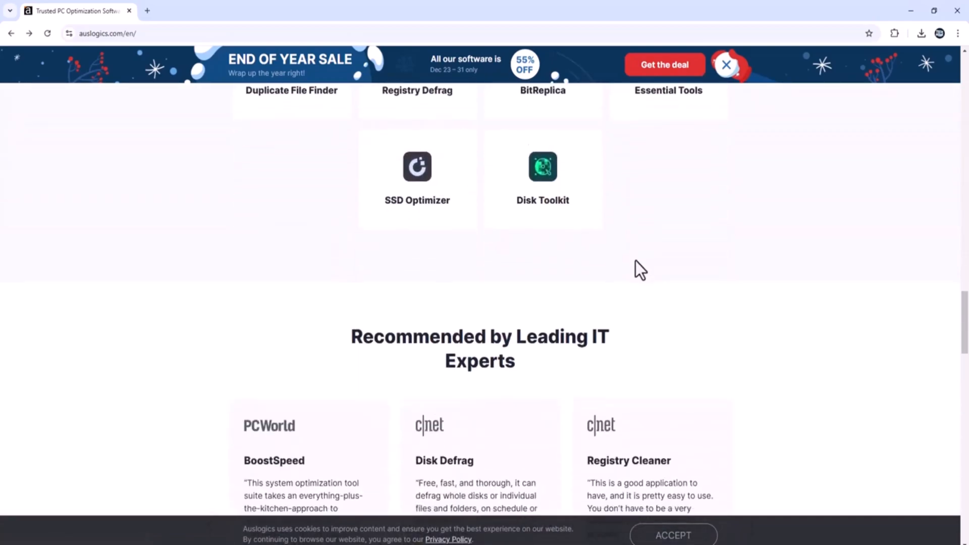
scroll("down", 3)
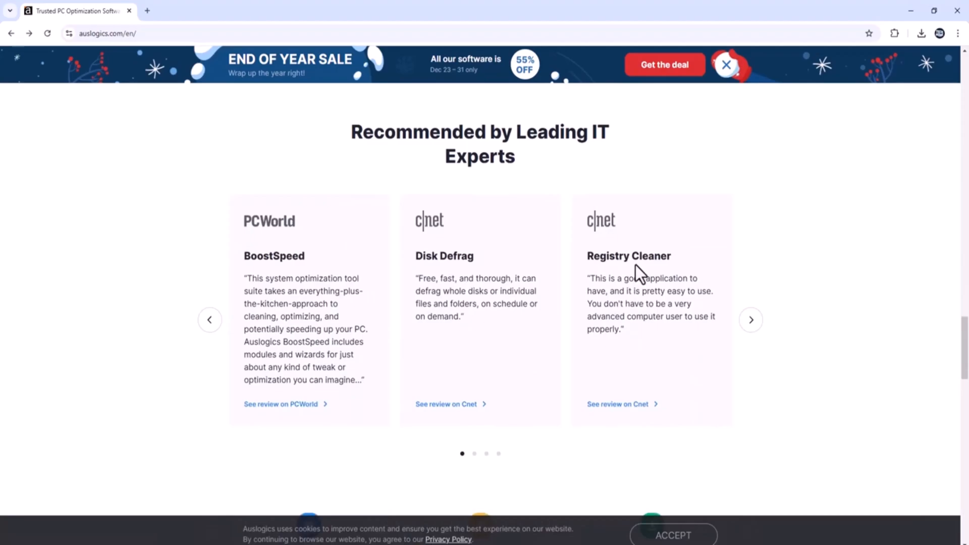
scroll("down", 3)
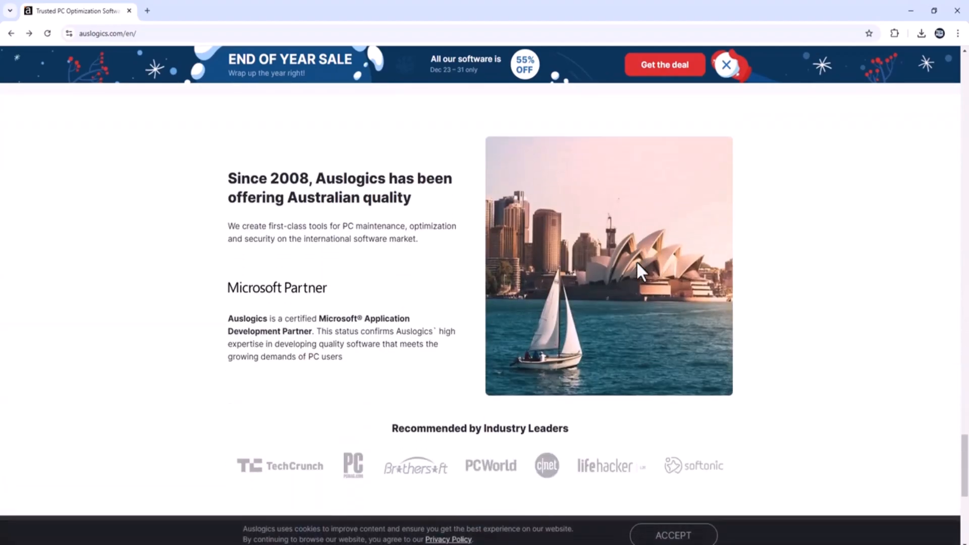
scroll("down", 3)
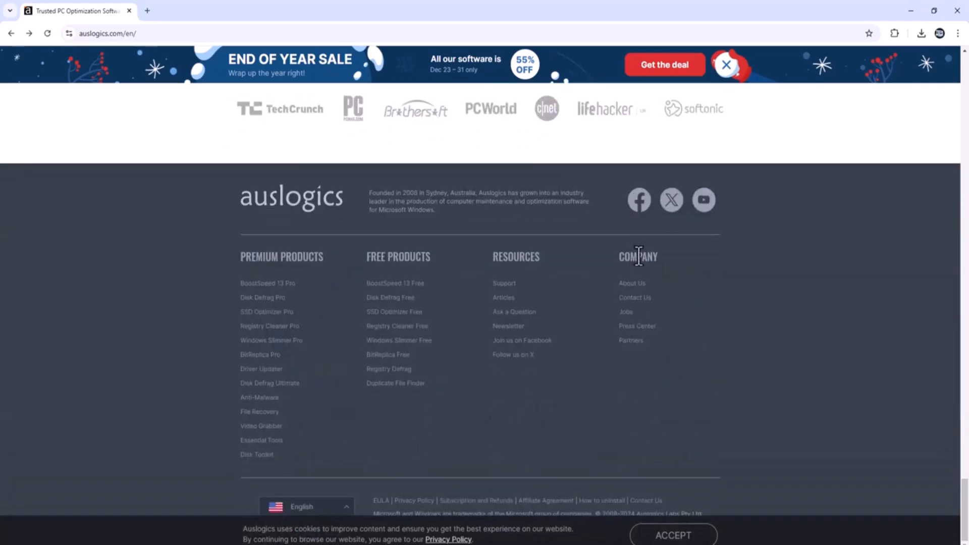
scroll("up", 3)
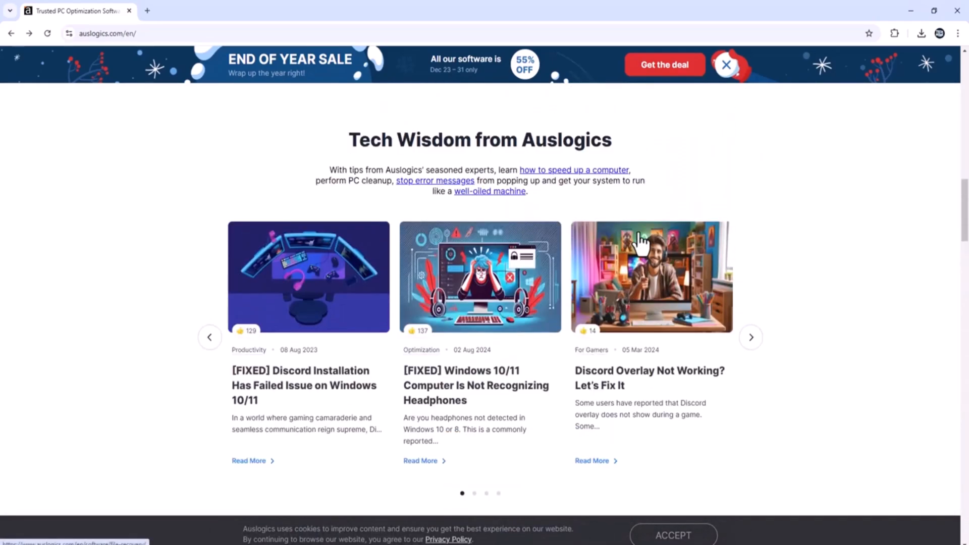
scroll("up", 3)
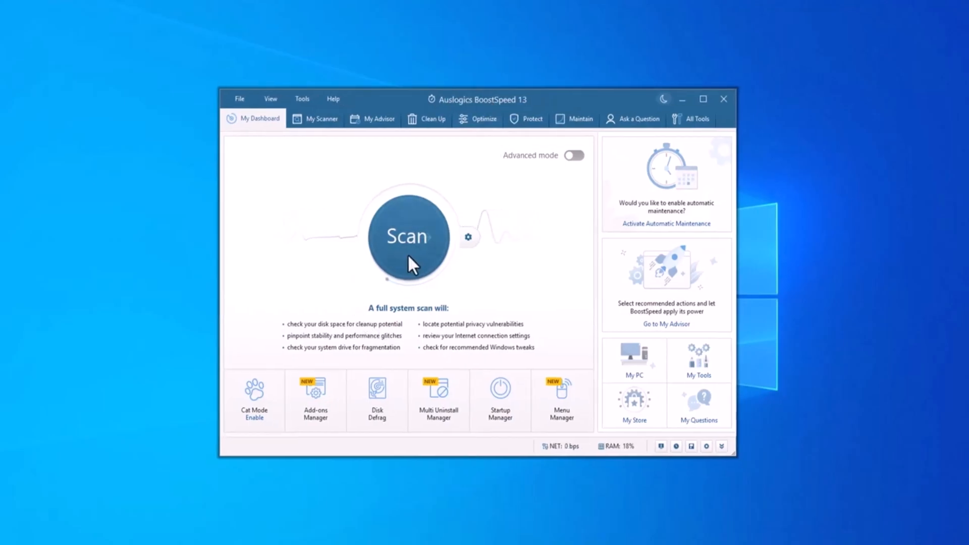
left_click(407, 237)
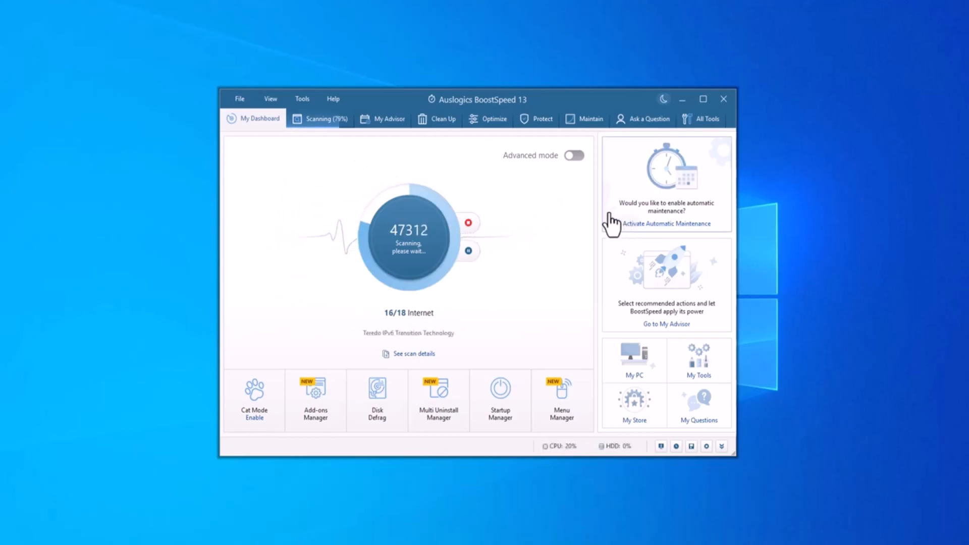
mouse_move(478, 175)
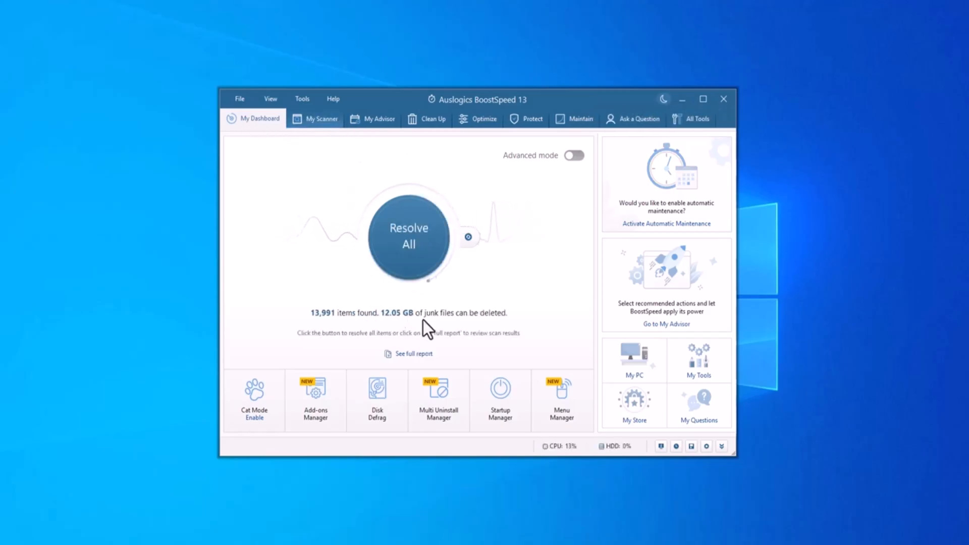
mouse_move(436, 248)
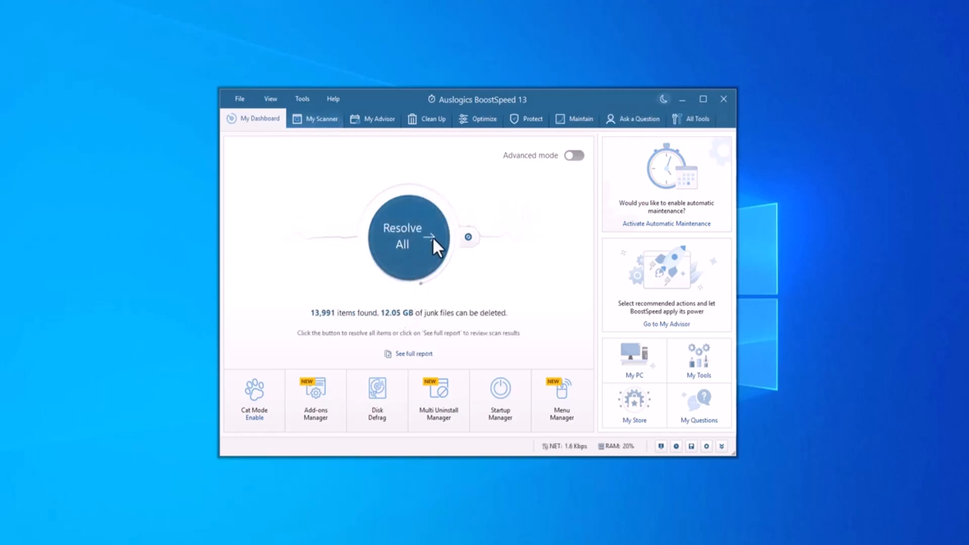
Review the All Areas scan results: 12.05 GB junk, 431 stability, 303 performance, 12,761 privacy items.
left_click(321, 119)
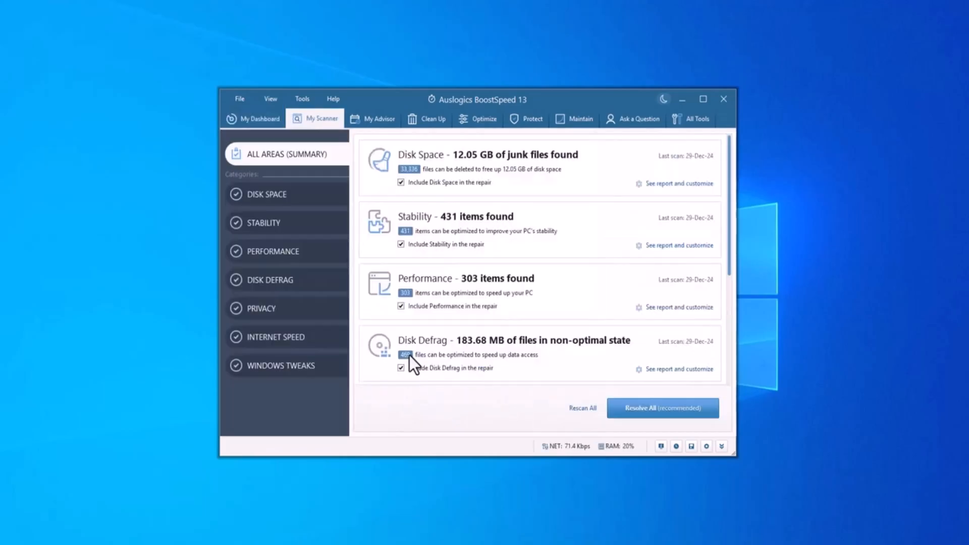
mouse_move(405, 307)
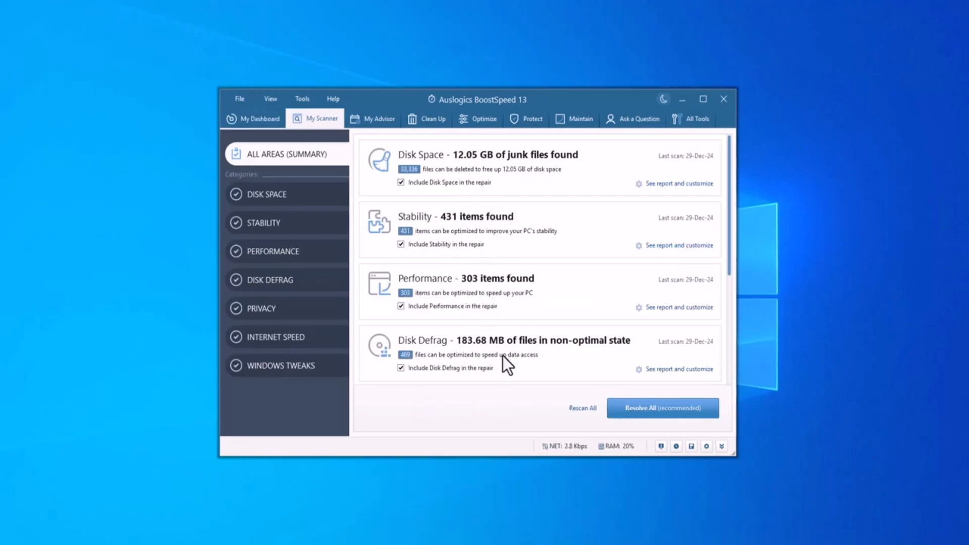
mouse_move(453, 375)
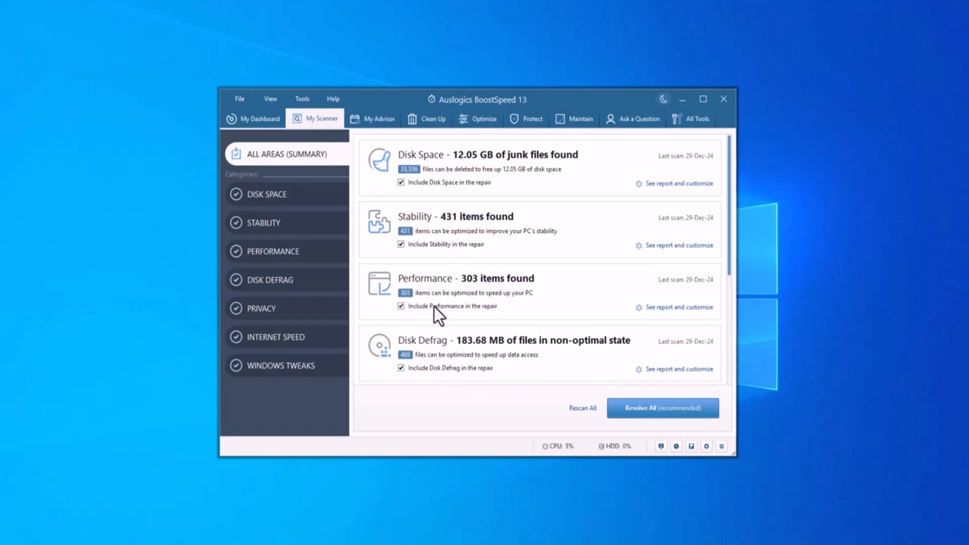
scroll("down", 3)
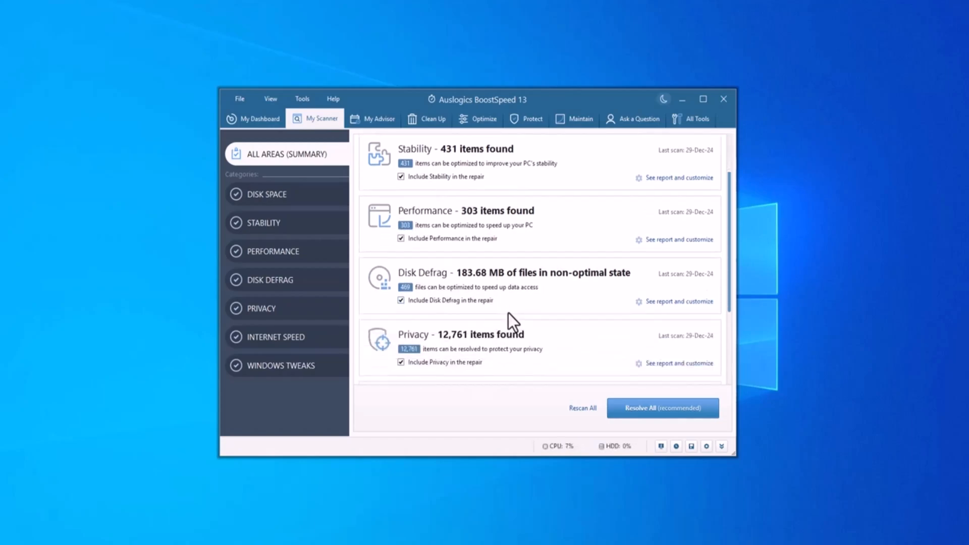
scroll("down", 3)
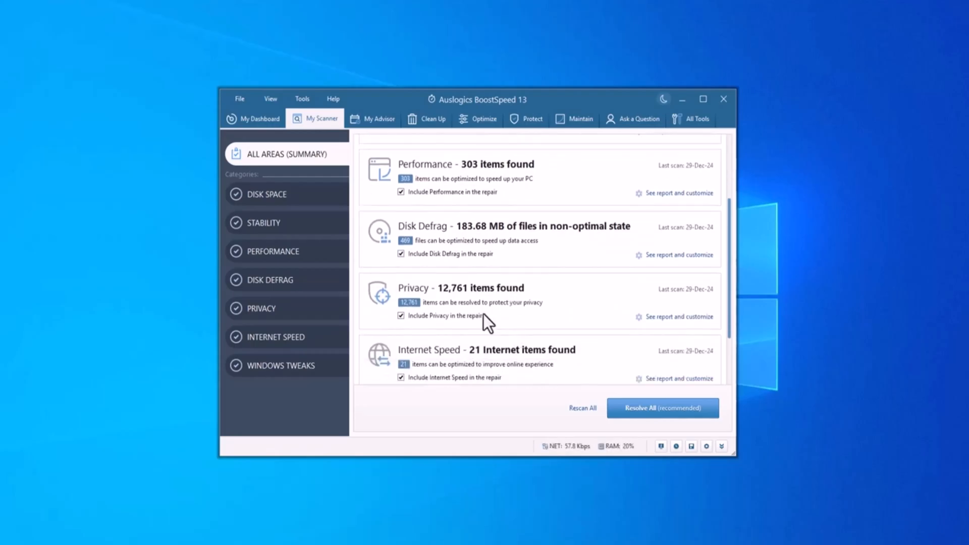
Resolve all found issues, glance at the Optimize tools, and go back to My Dashboard.
left_click(662, 407)
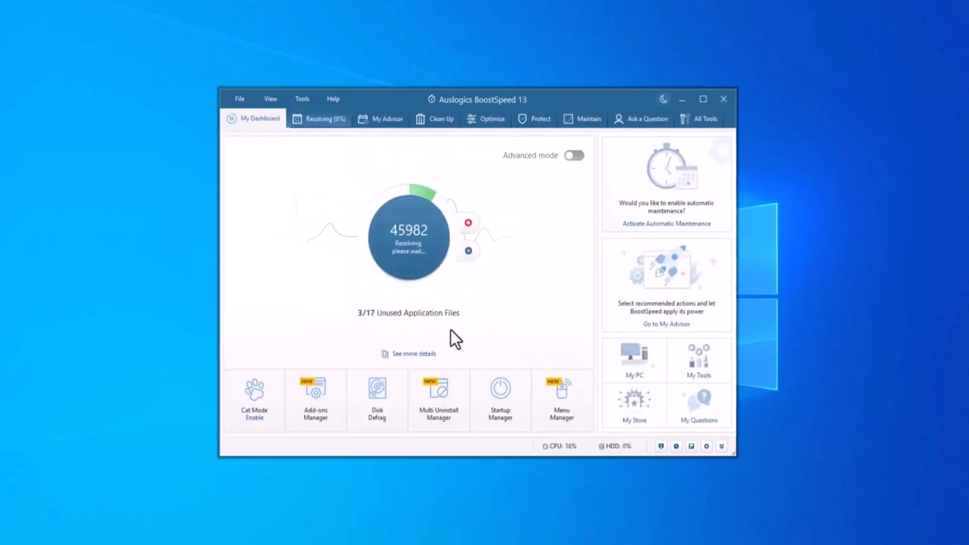
mouse_move(516, 355)
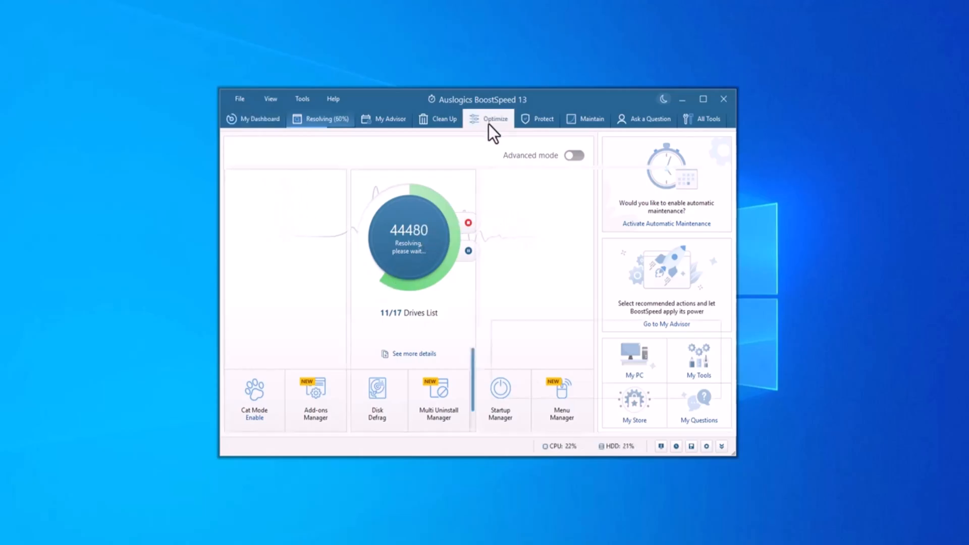
left_click(495, 119)
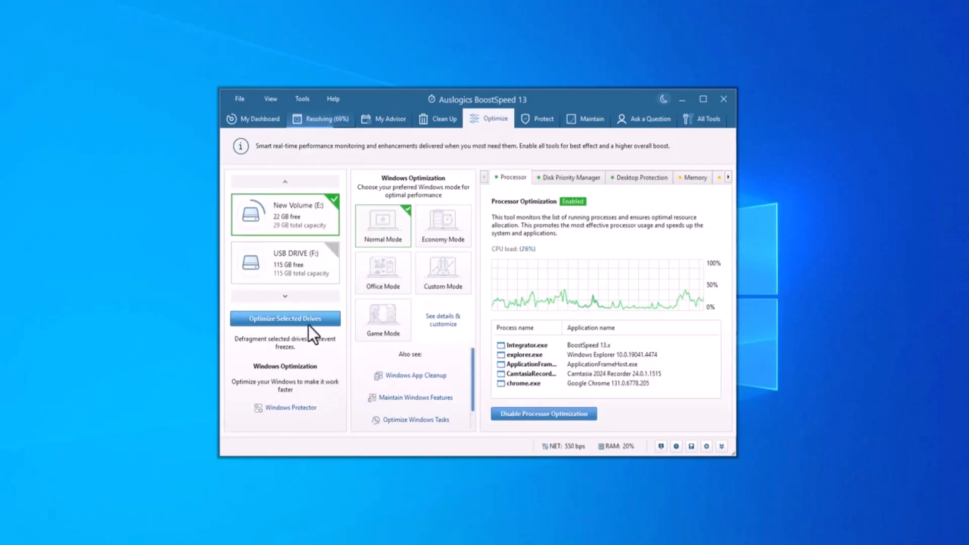
mouse_move(586, 265)
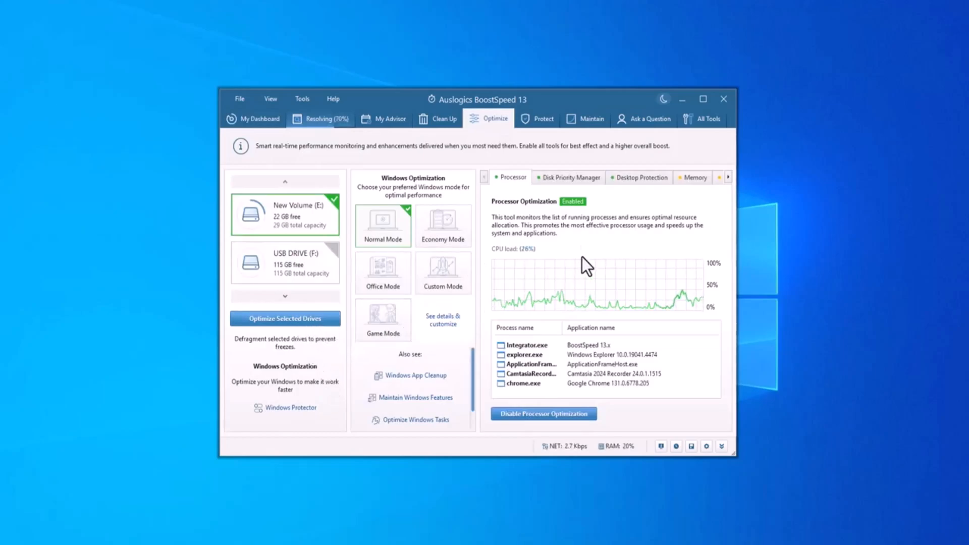
left_click(258, 119)
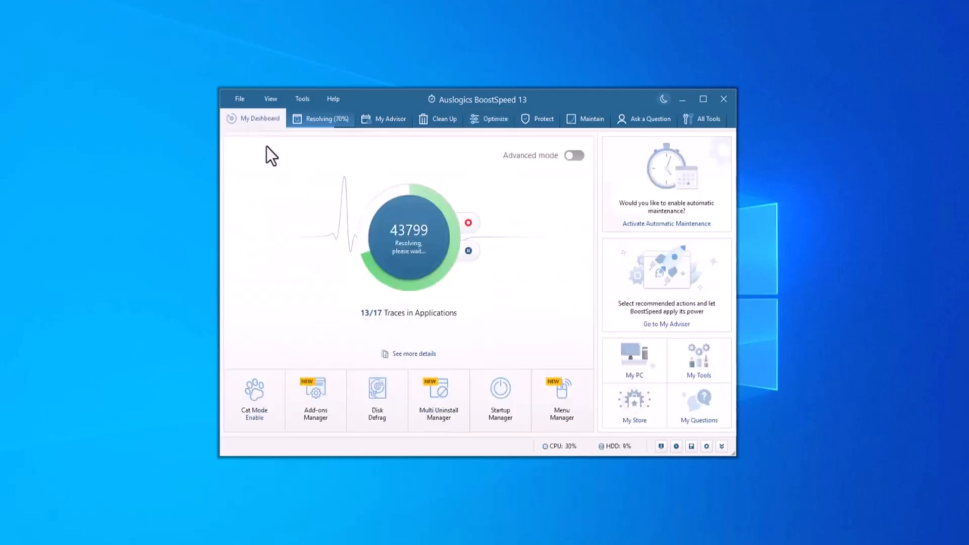
mouse_move(377, 402)
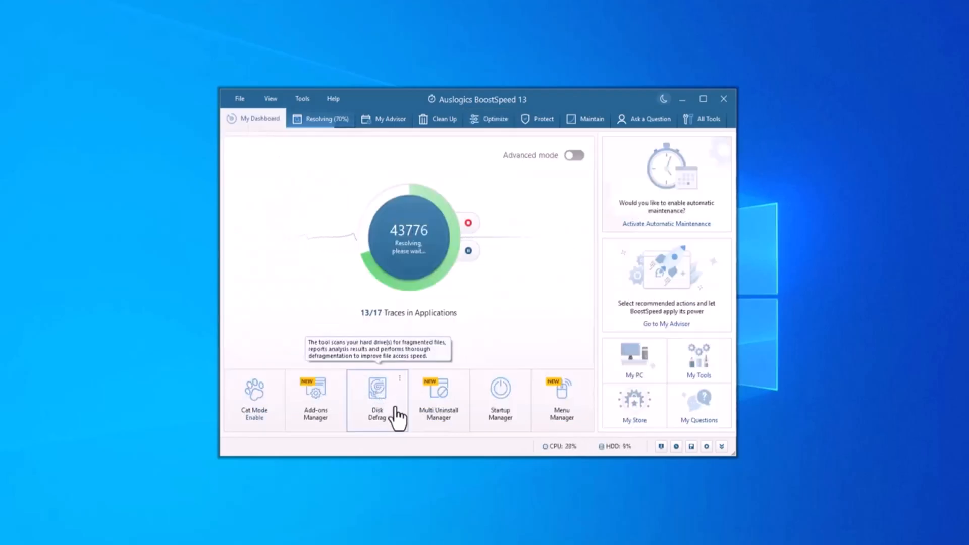
View Disk Defrag's list of checked drives and the General tab reporting 'Ready to defragment'.
left_click(376, 401)
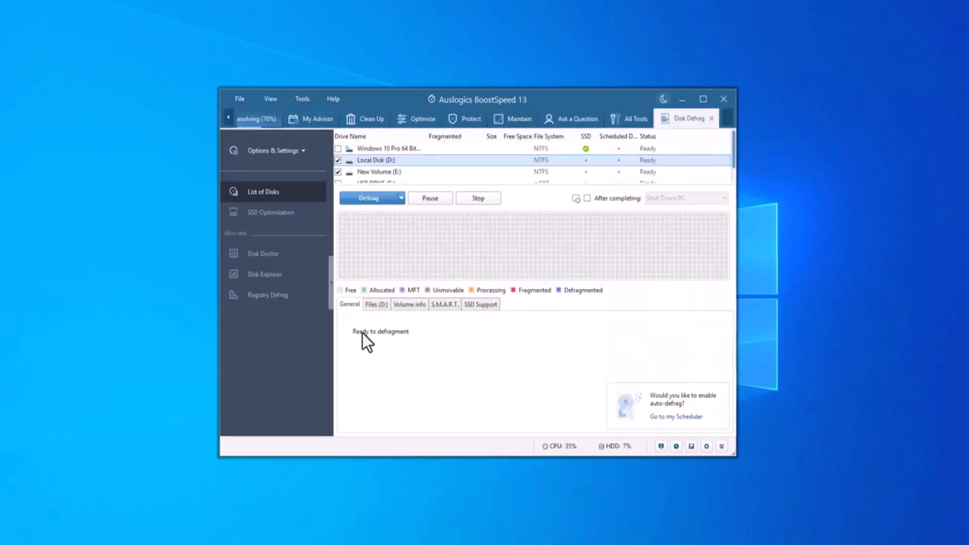
left_click(368, 198)
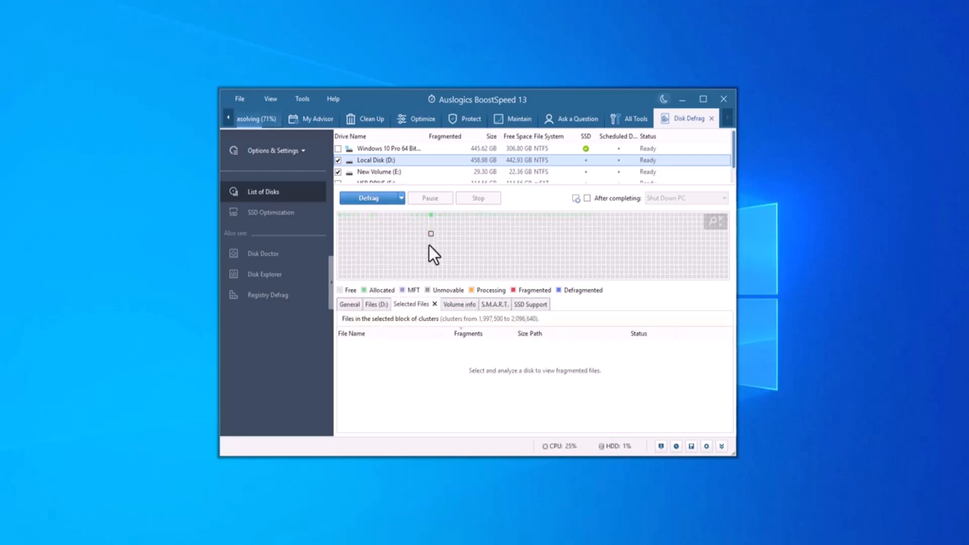
mouse_move(318, 260)
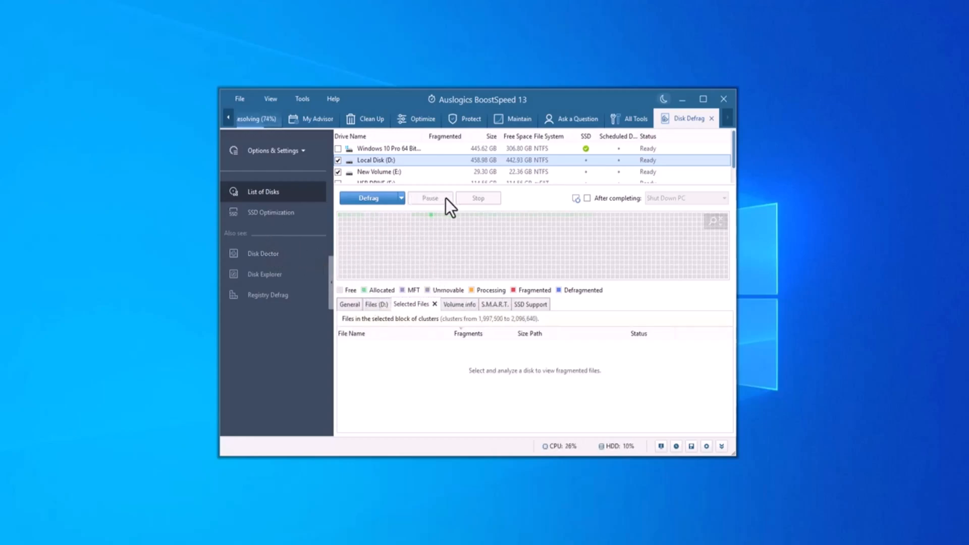
left_click(379, 172)
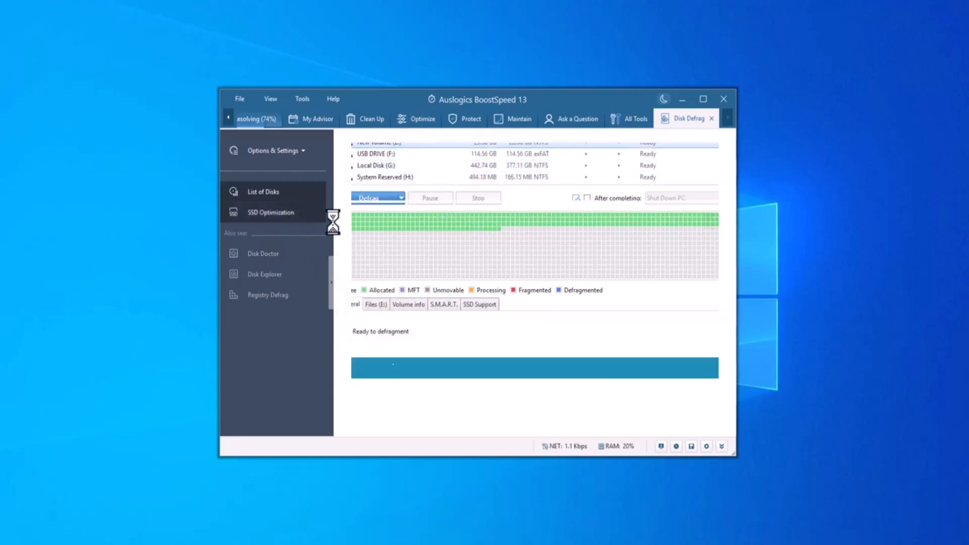
Enable SSD Optimization on the SSD Optimization page.
left_click(271, 212)
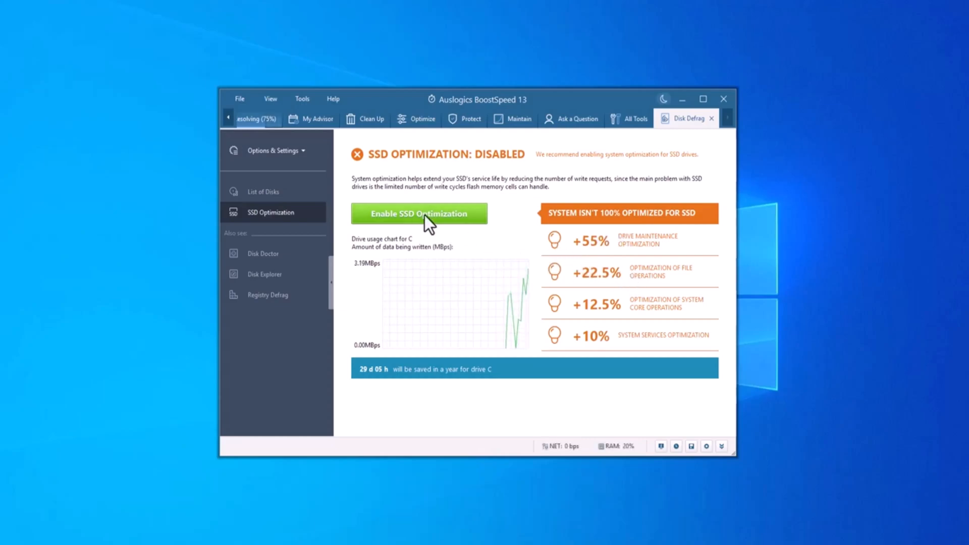
left_click(419, 213)
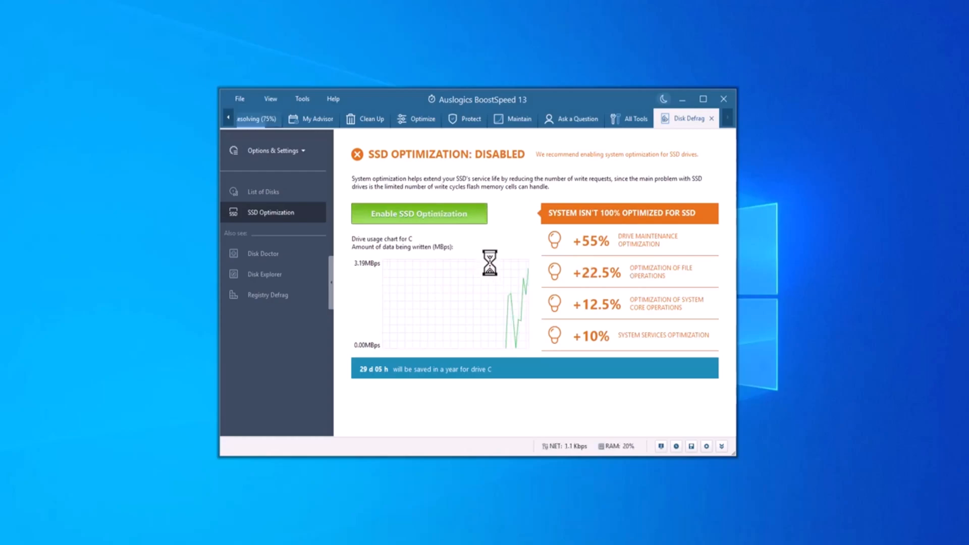
left_click(418, 213)
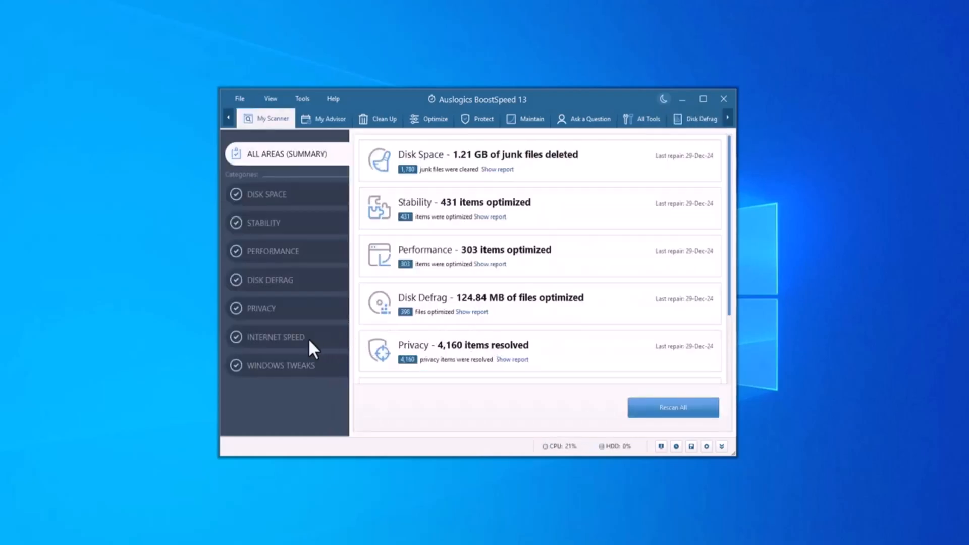
mouse_move(291, 350)
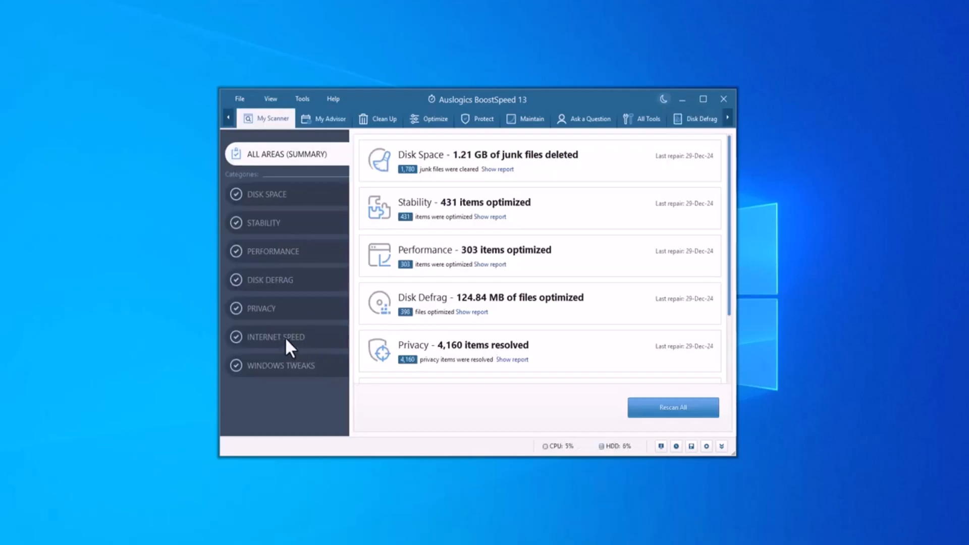
mouse_move(268, 321)
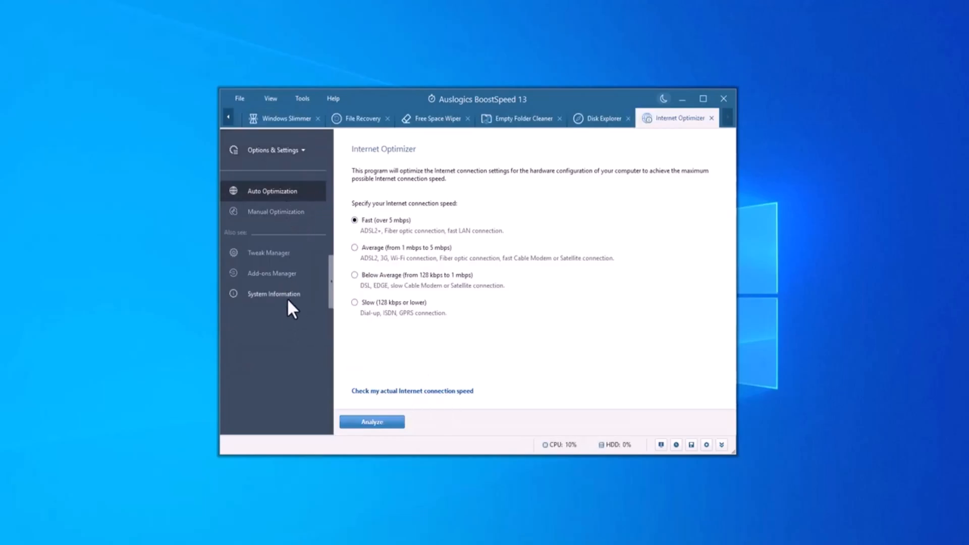
In Browser Protection, switch on DNS Protection and view its options.
left_click(273, 294)
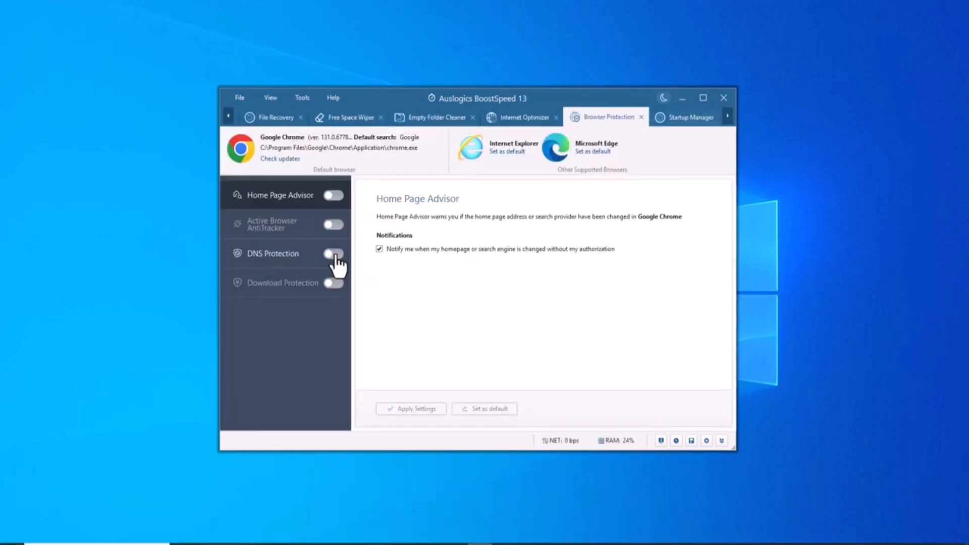
left_click(333, 253)
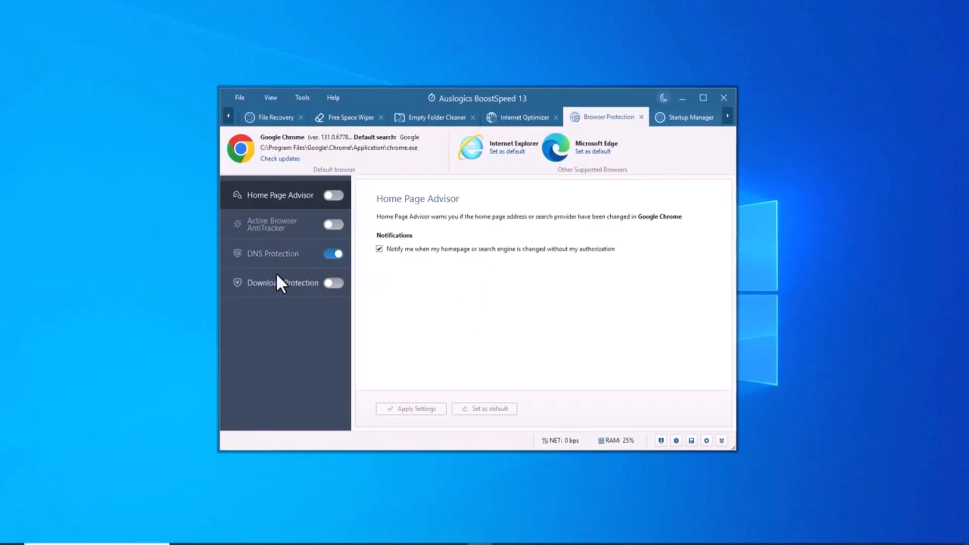
left_click(273, 253)
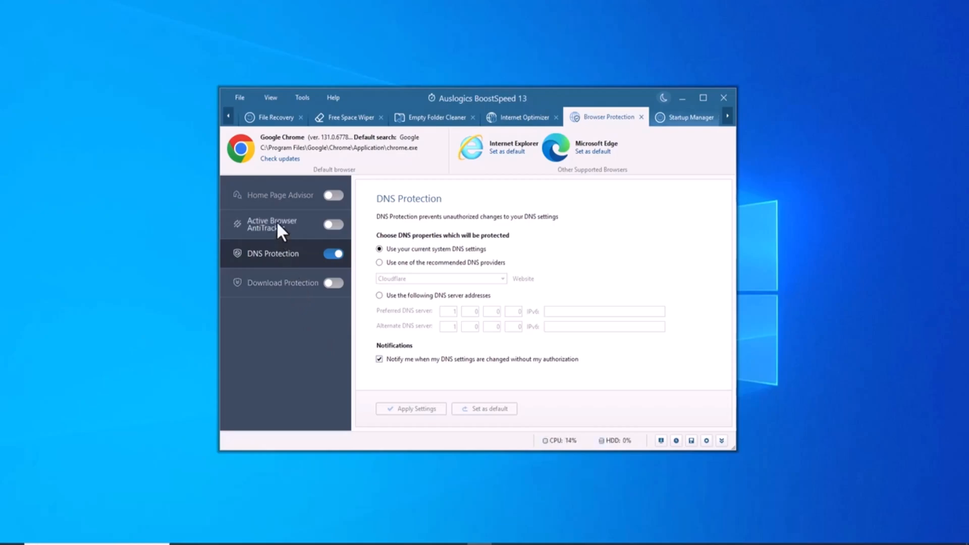
Switch on Active Browser AntiTracker for Chrome and return to My Dashboard.
left_click(271, 224)
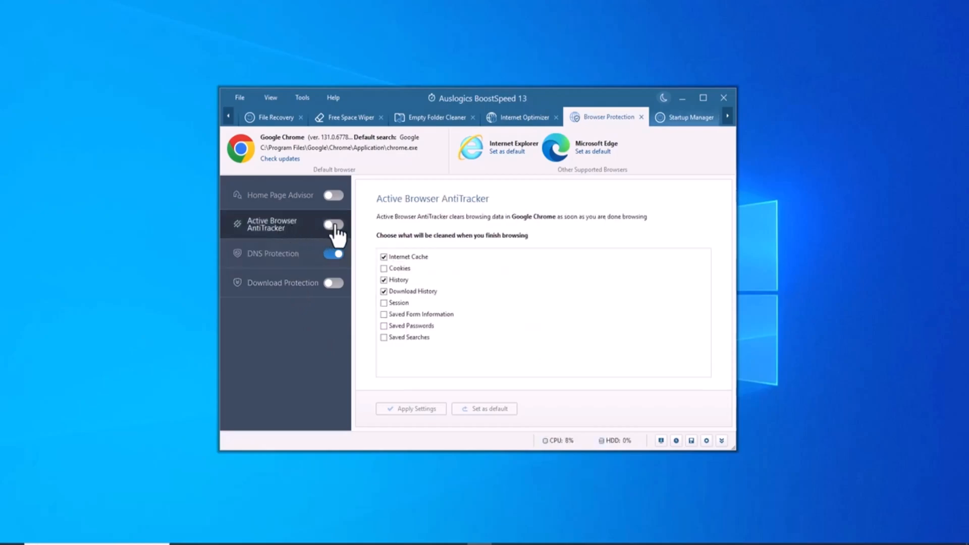
left_click(333, 224)
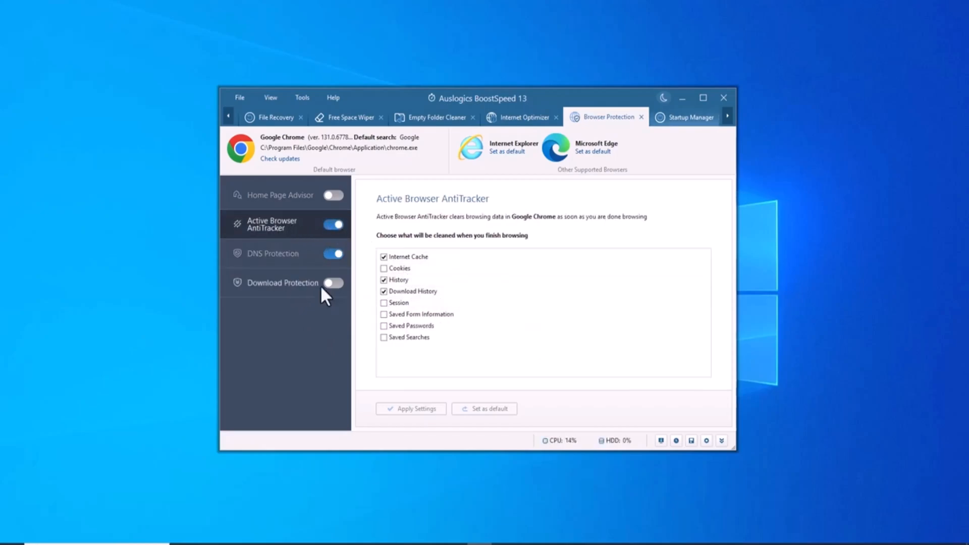
left_click(281, 195)
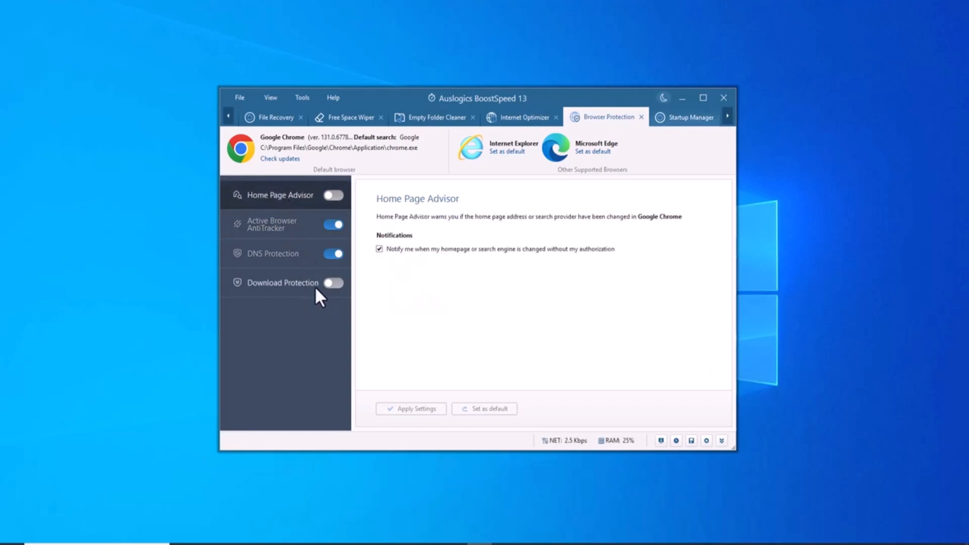
left_click(282, 283)
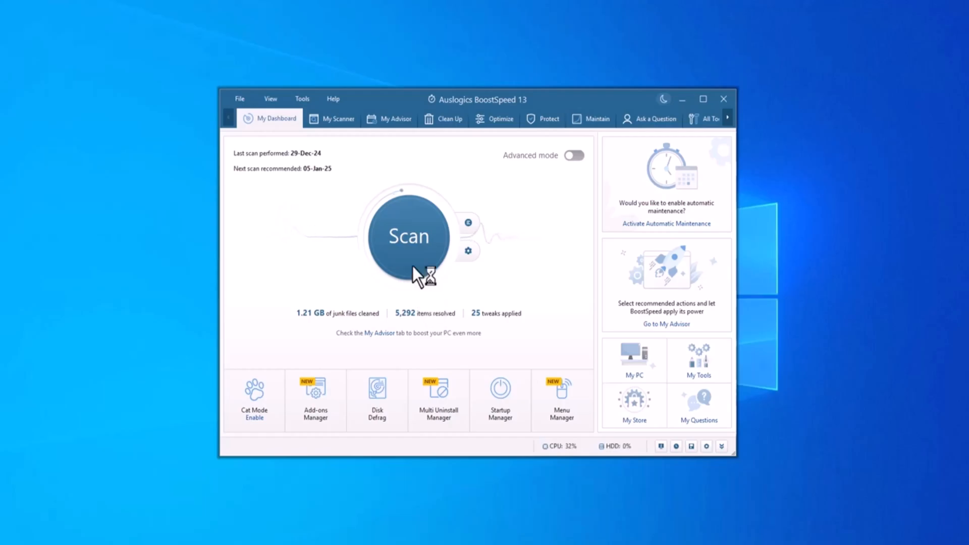
Start defragmenting the four checked drives in Disk Defrag.
left_click(377, 398)
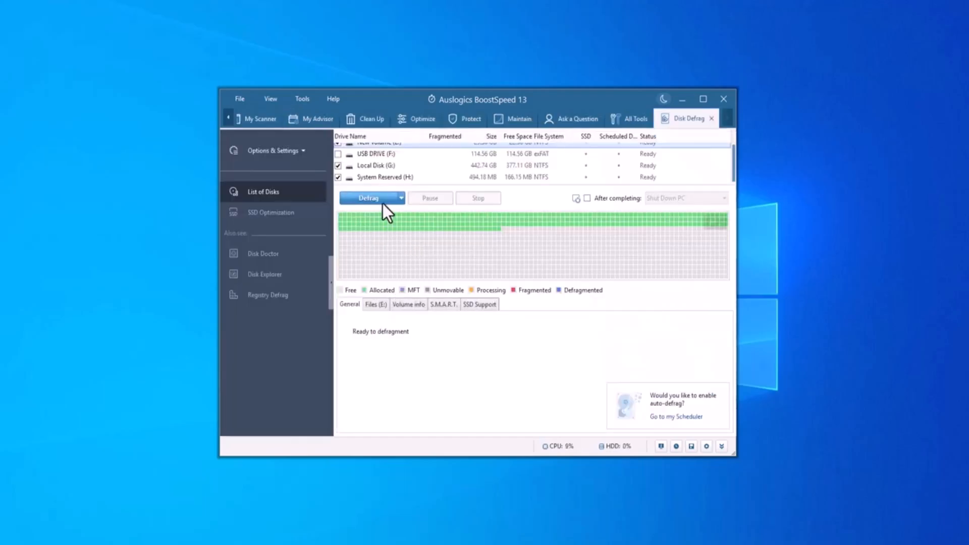
left_click(369, 198)
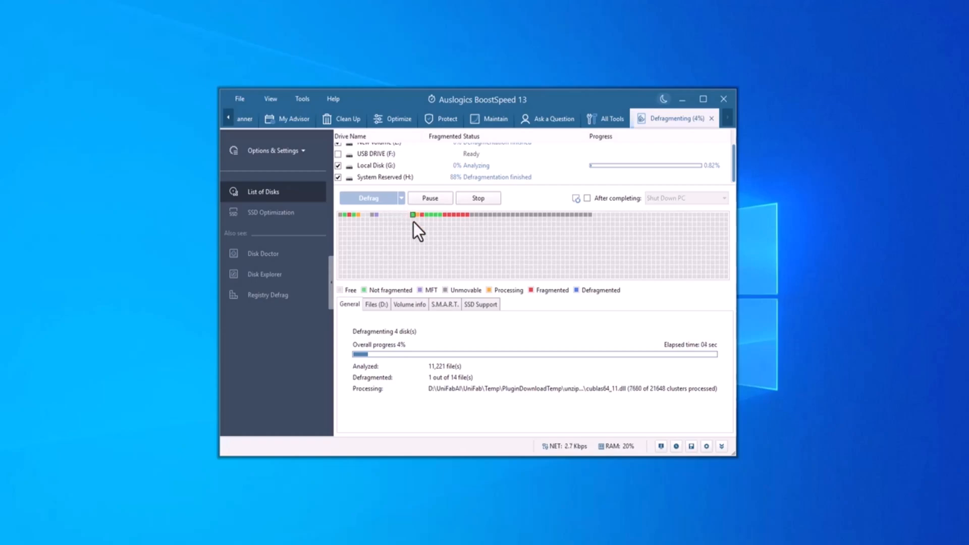
mouse_move(510, 271)
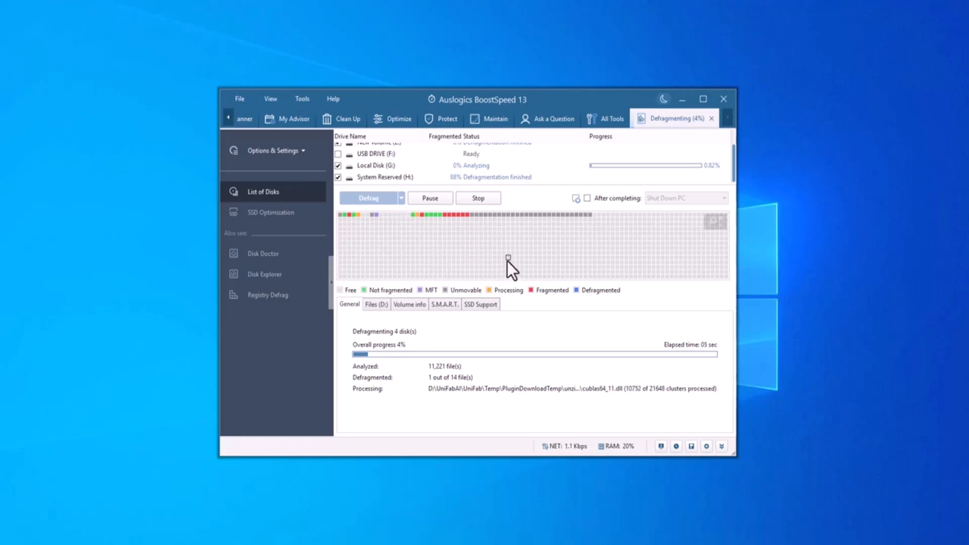
mouse_move(478, 293)
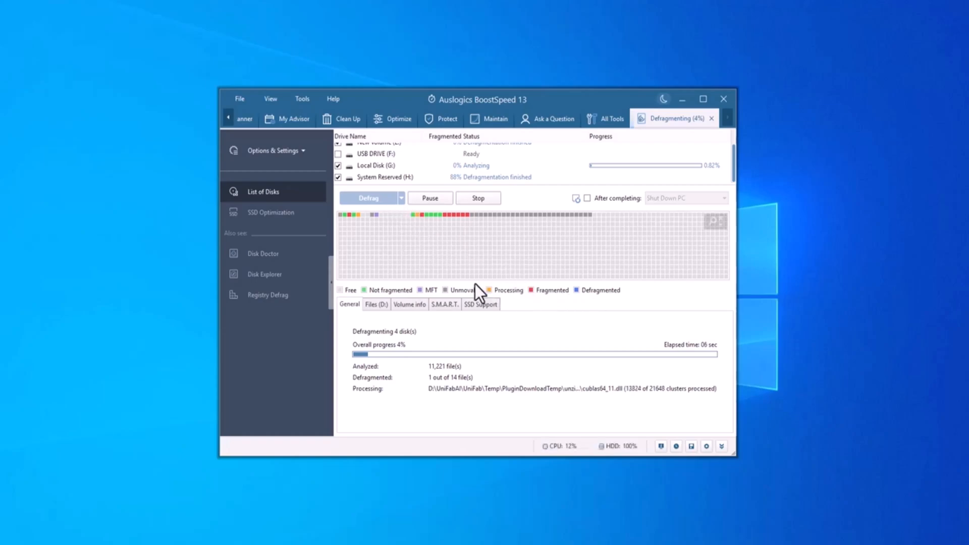
mouse_move(407, 210)
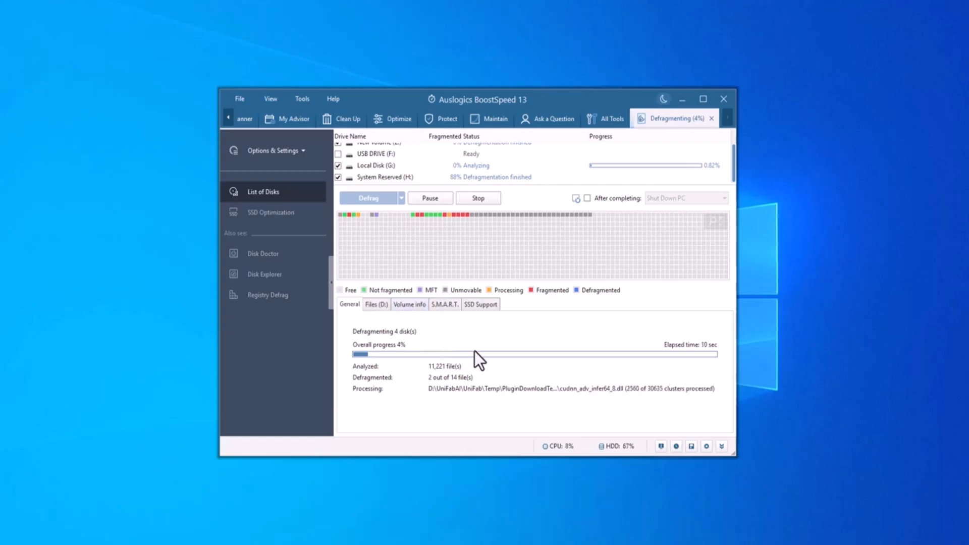
mouse_move(506, 355)
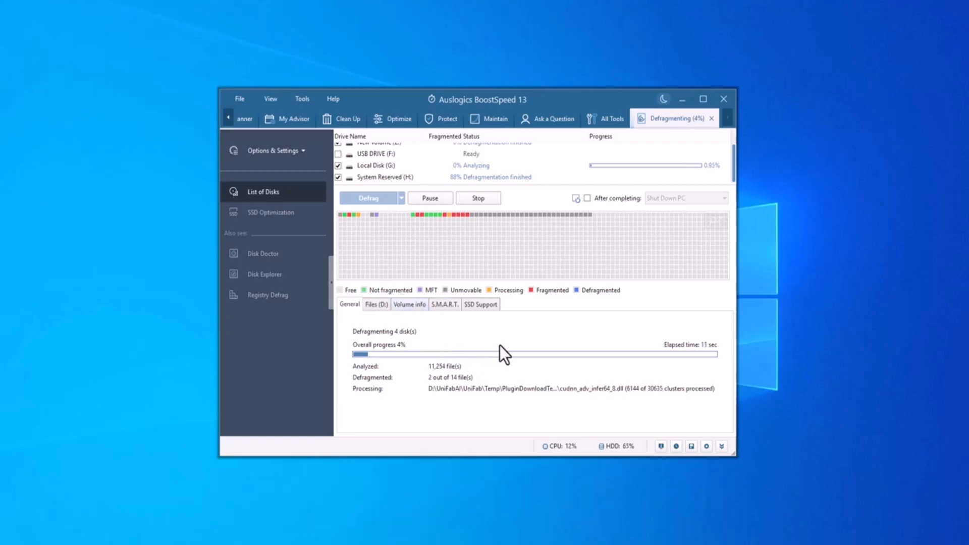
mouse_move(492, 357)
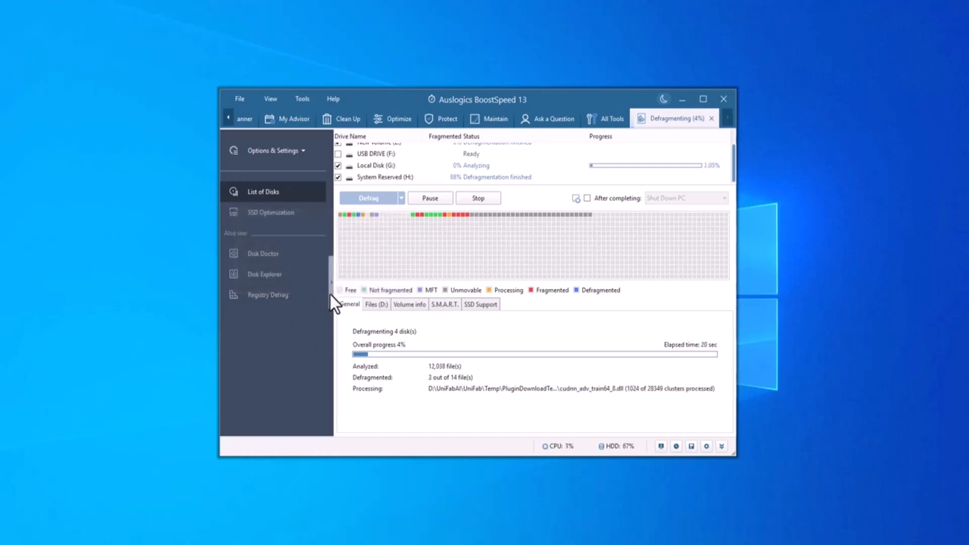
Bring up Disk Doctor, ready to scan all six drives.
left_click(263, 252)
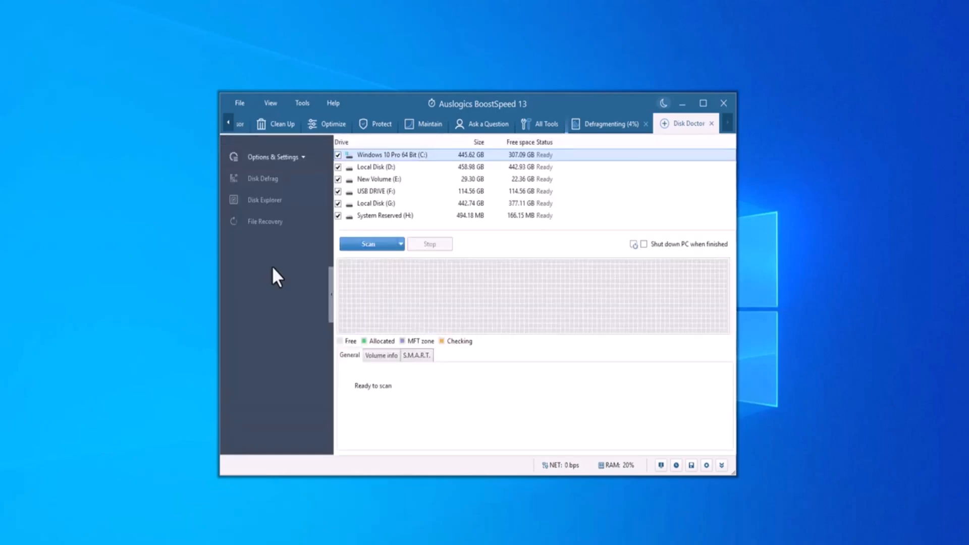
mouse_move(433, 274)
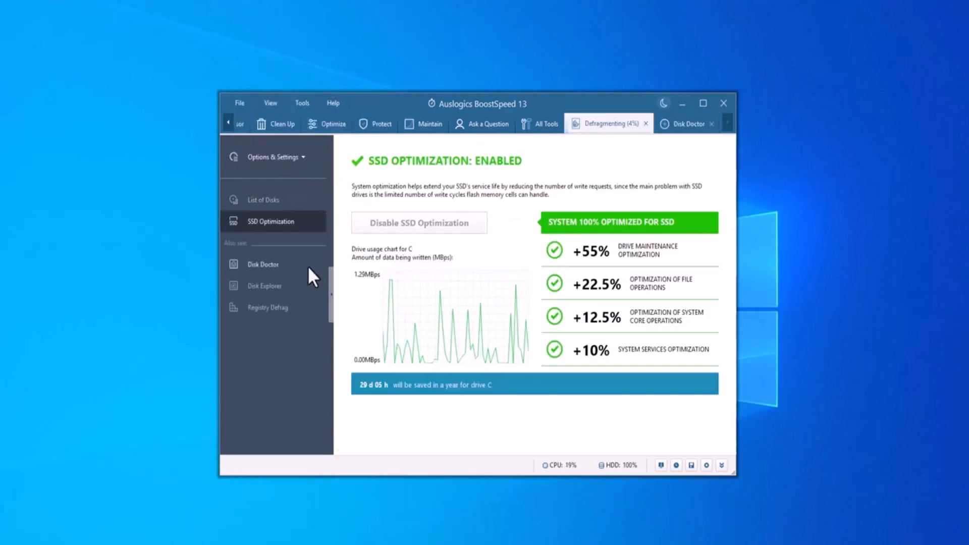
mouse_move(439, 303)
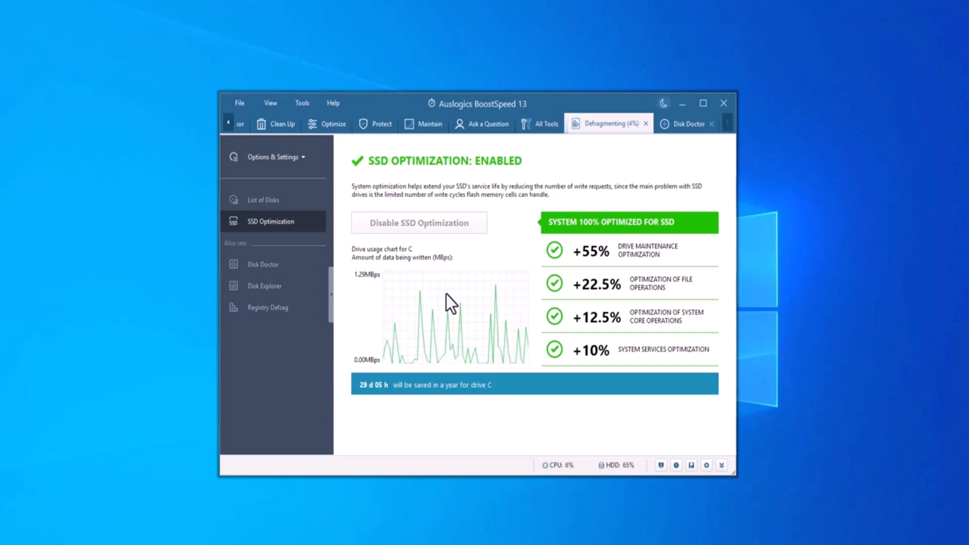
mouse_move(489, 351)
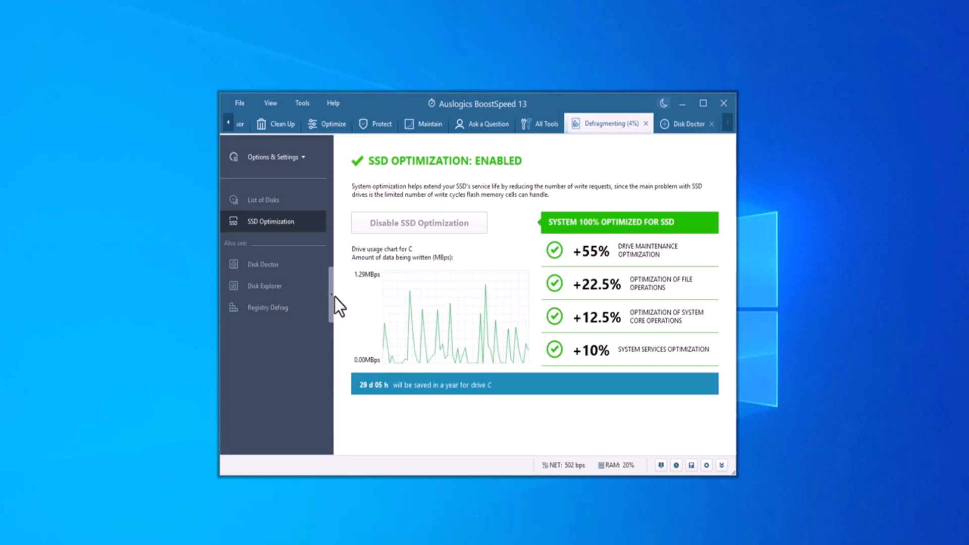
mouse_move(263, 285)
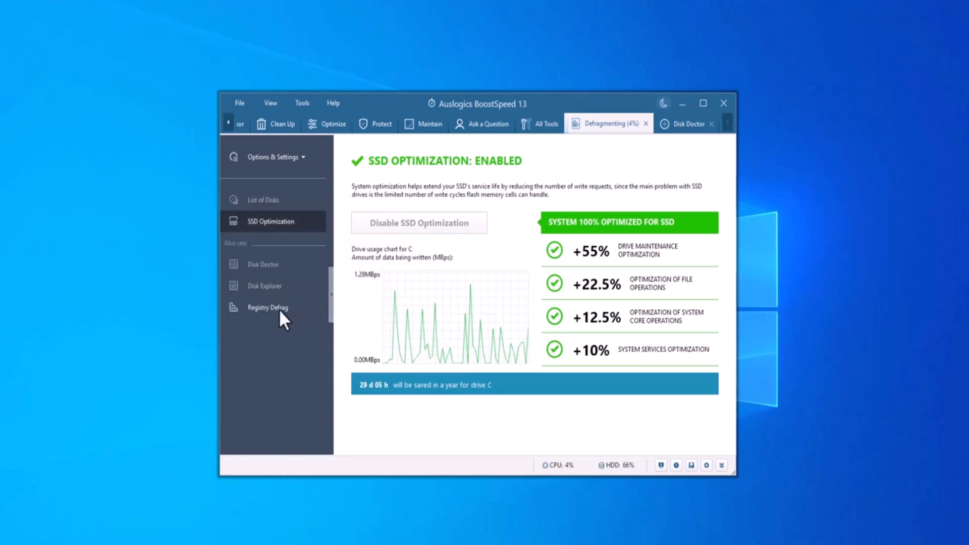
Go from Registry Defrag to the Registry Cleaner with its category checklist.
left_click(267, 307)
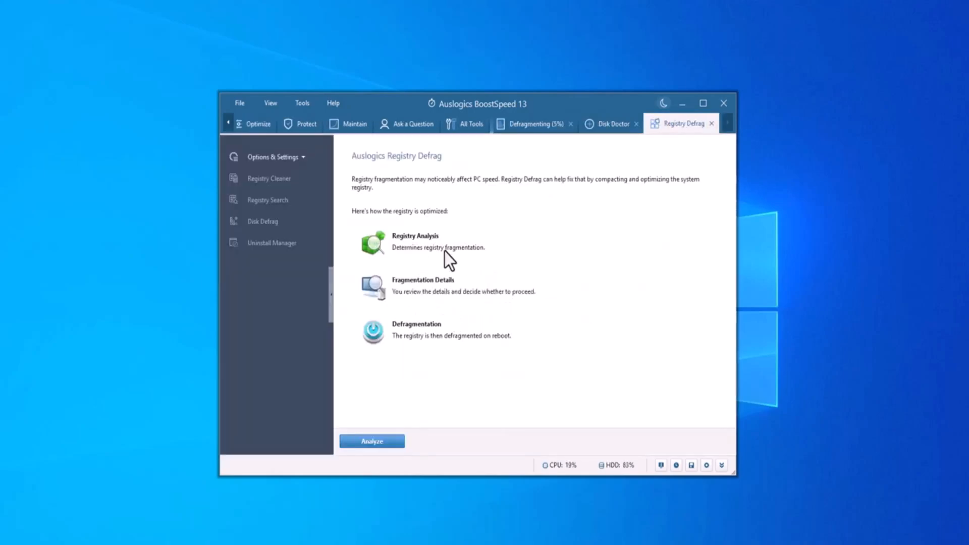
mouse_move(401, 273)
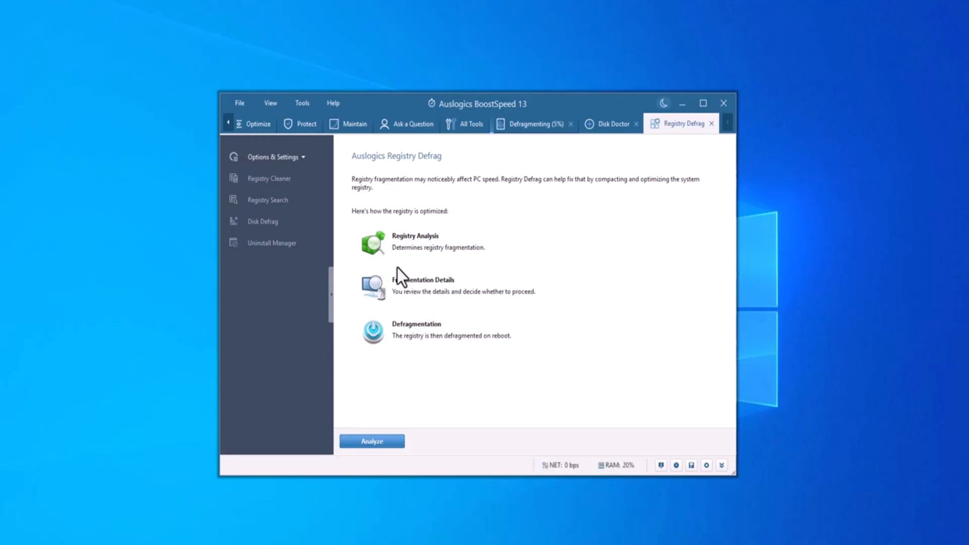
left_click(371, 441)
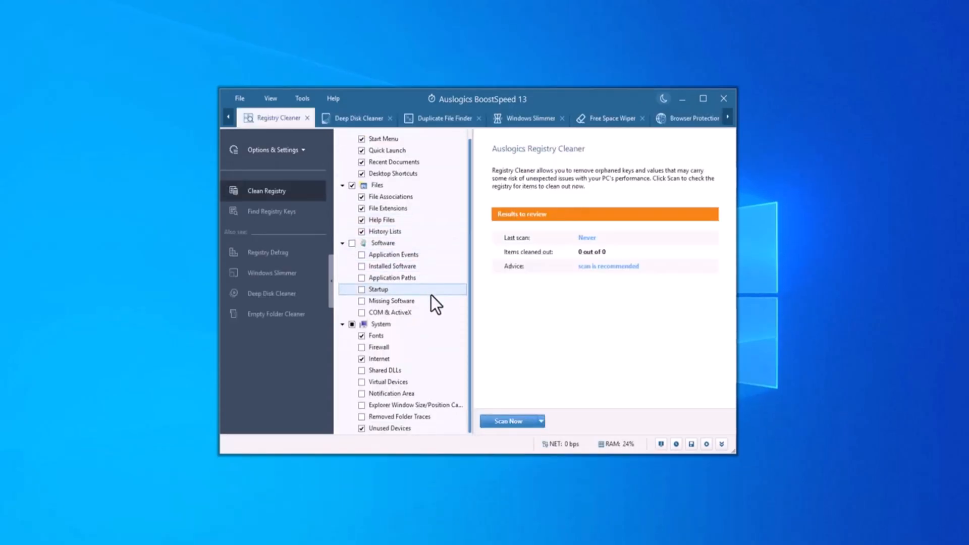
mouse_move(608, 278)
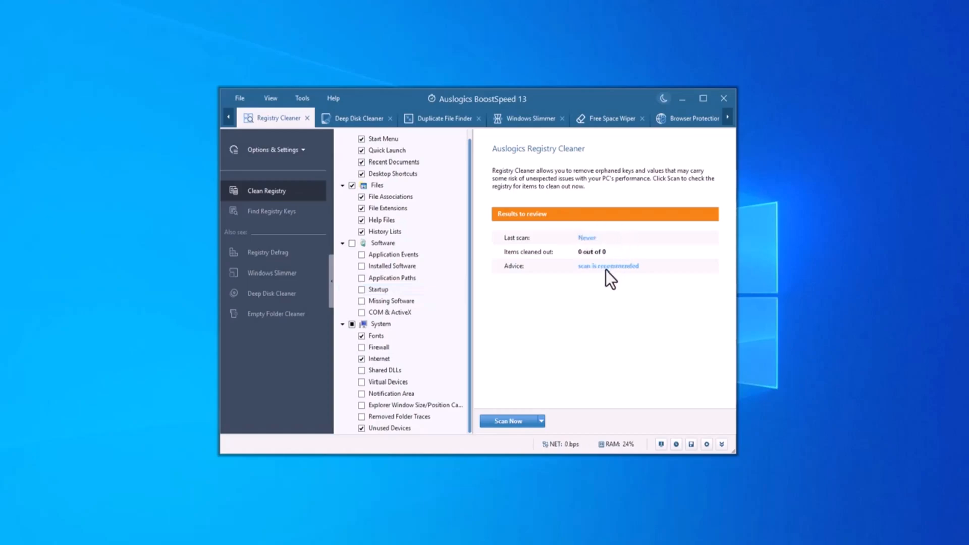
Bring up the Deep Disk Cleaner listing web cache and system file categories.
left_click(508, 421)
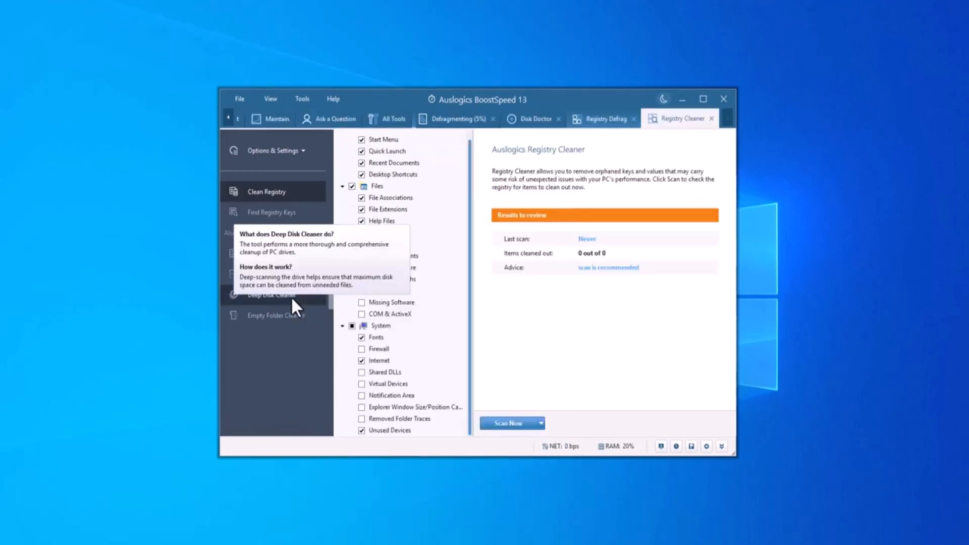
left_click(270, 295)
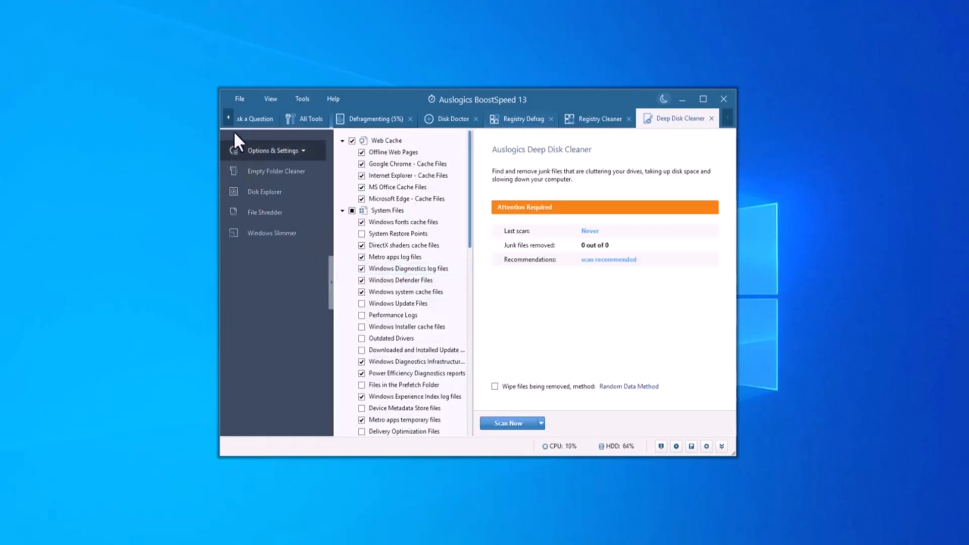
Show the All Tools catalogue with system, disk and internet tool categories.
left_click(310, 119)
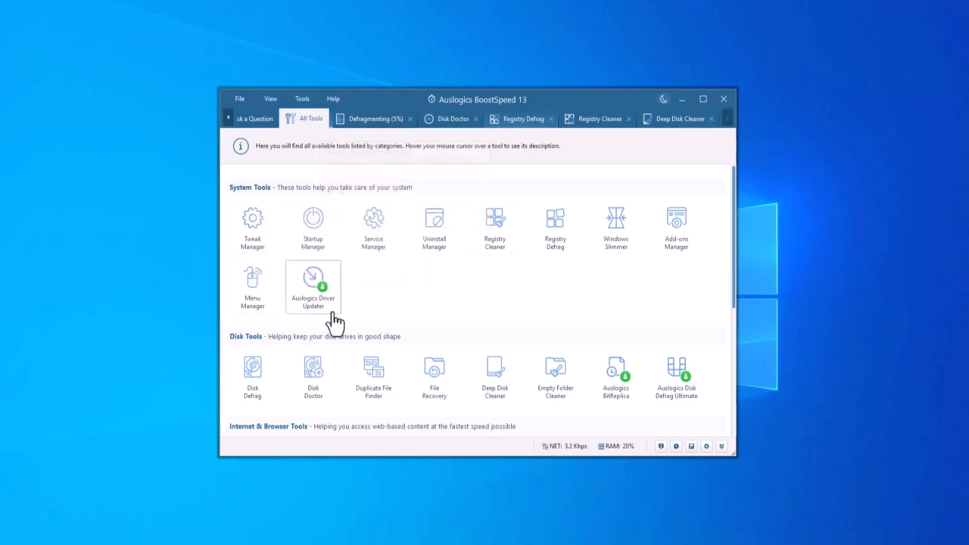
mouse_move(373, 376)
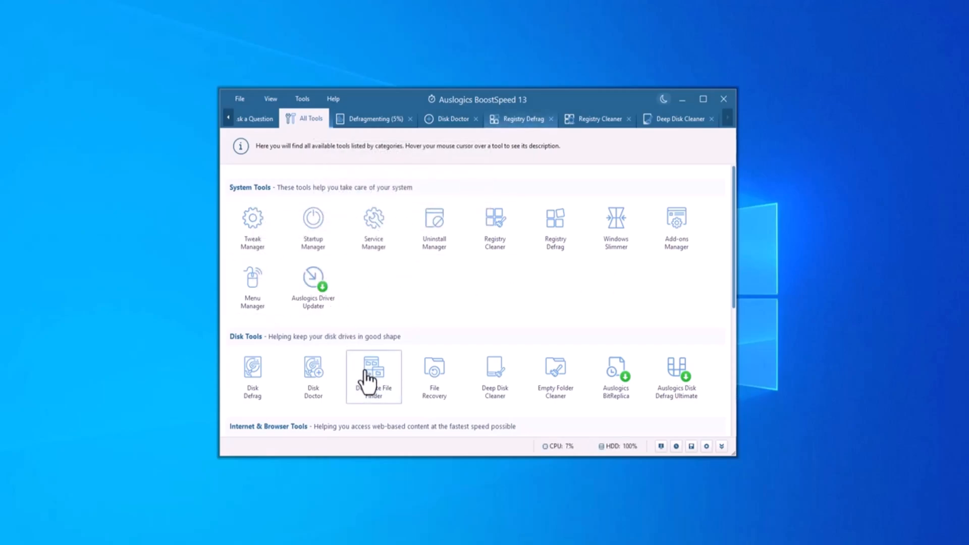
Run a Duplicate File Finder search across all drives, stop it, and return to All Tools.
left_click(373, 375)
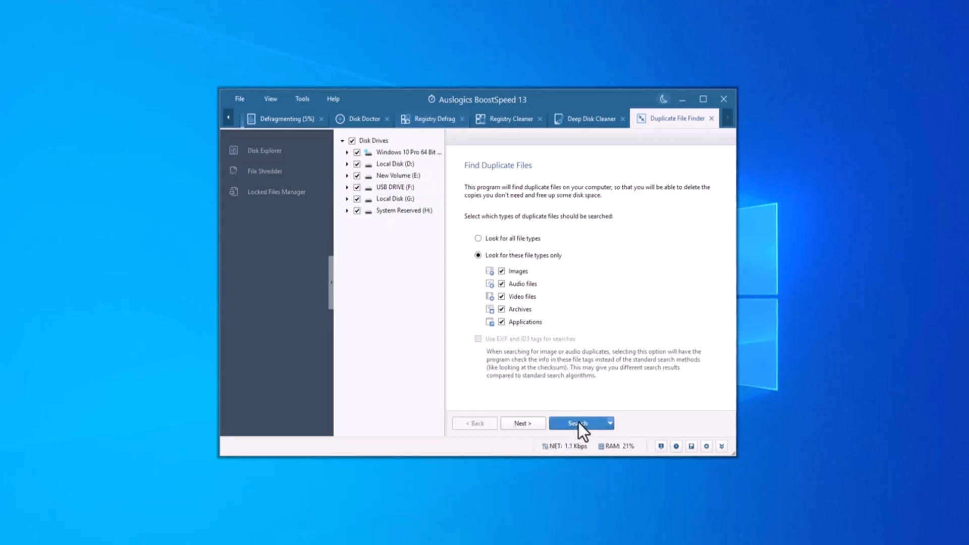
left_click(577, 423)
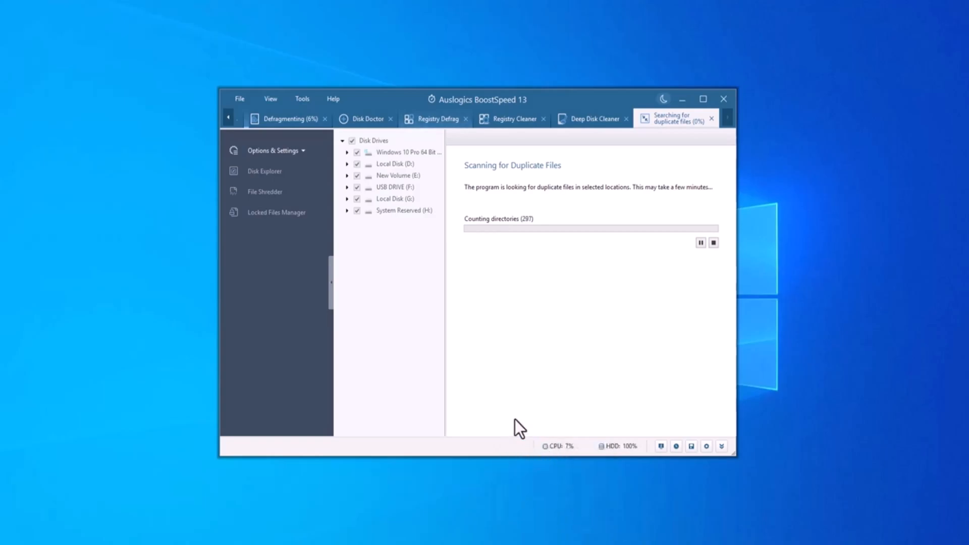
mouse_move(522, 413)
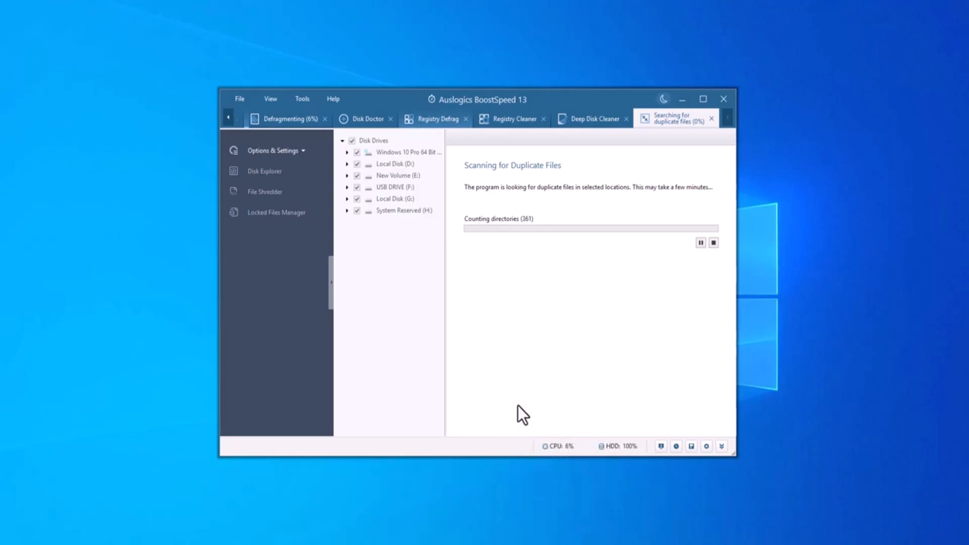
mouse_move(556, 264)
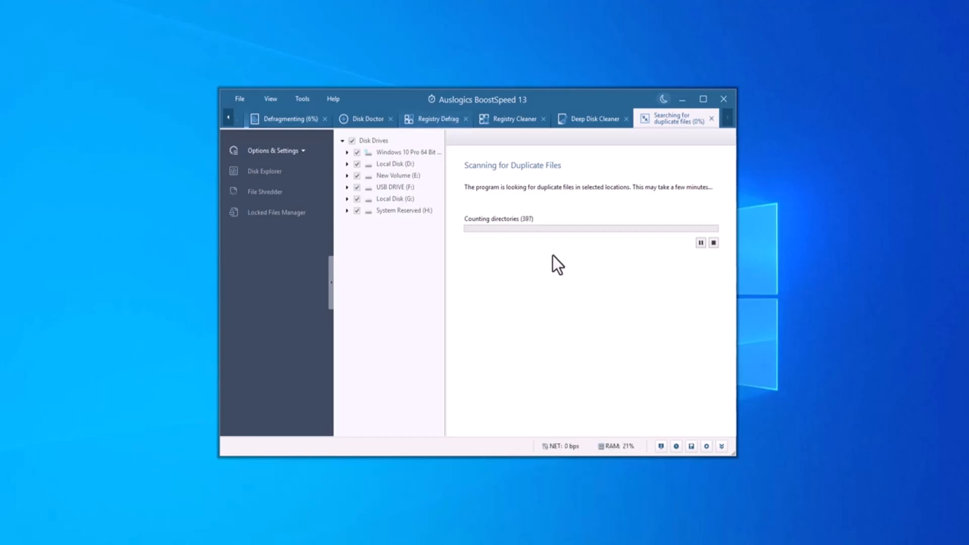
mouse_move(637, 280)
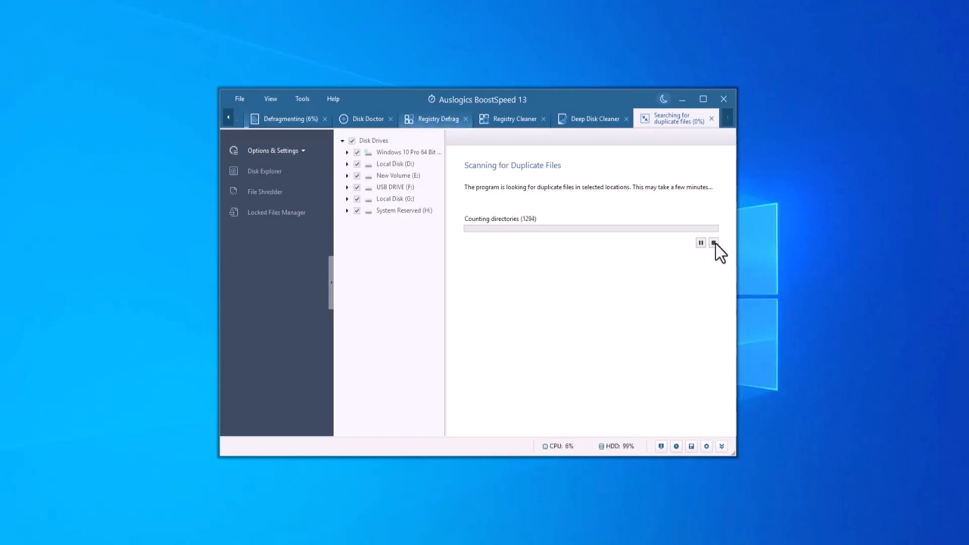
left_click(714, 242)
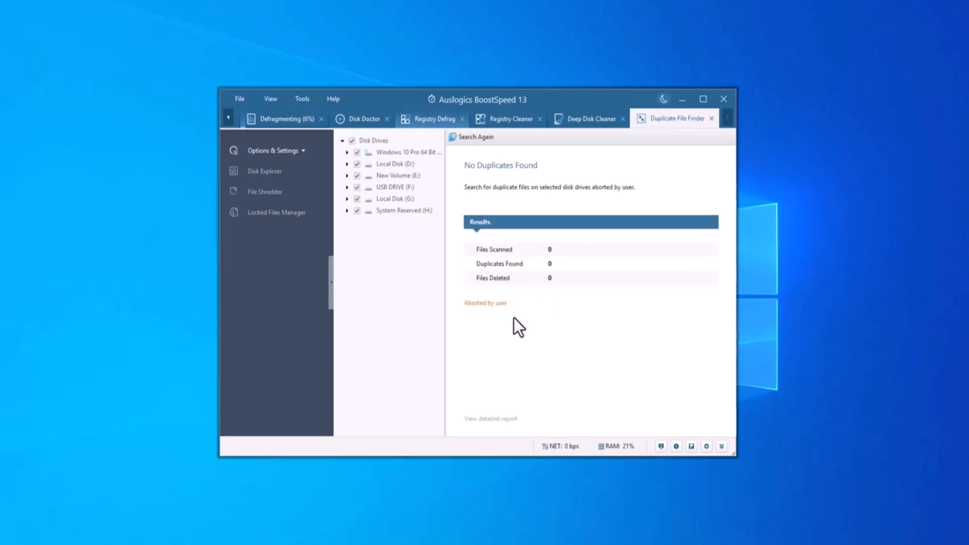
mouse_move(420, 256)
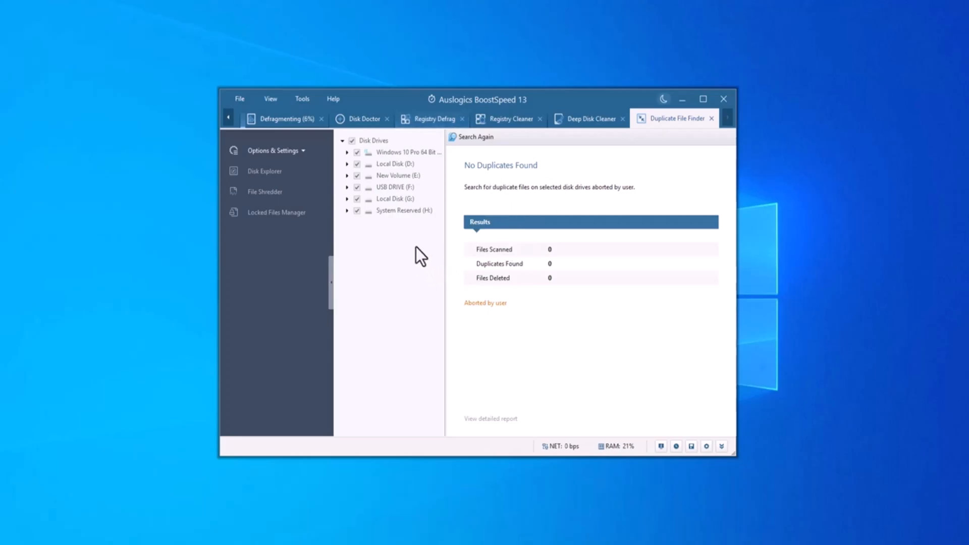
left_click(266, 118)
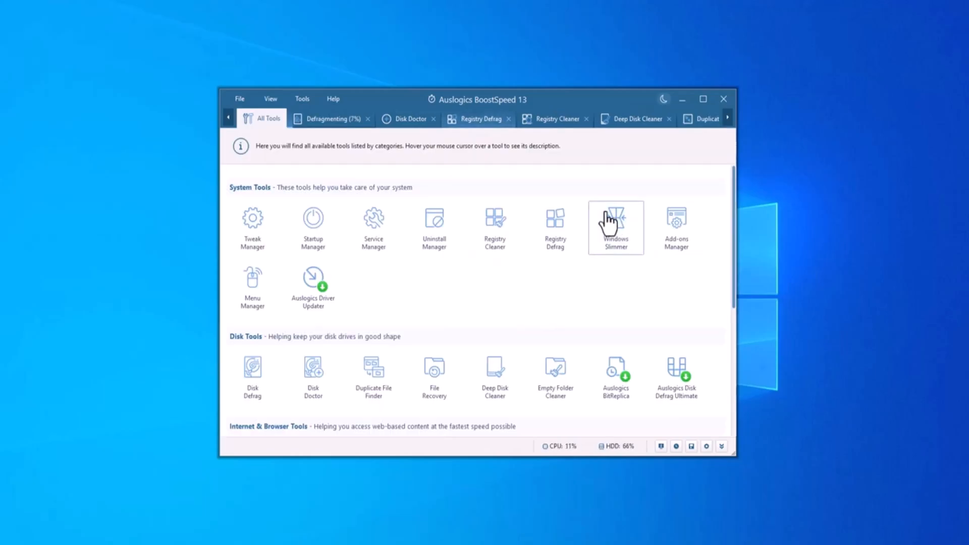
View Windows Slimmer's Regular Maintenance and One-Time Maintenance cleanup options.
left_click(616, 227)
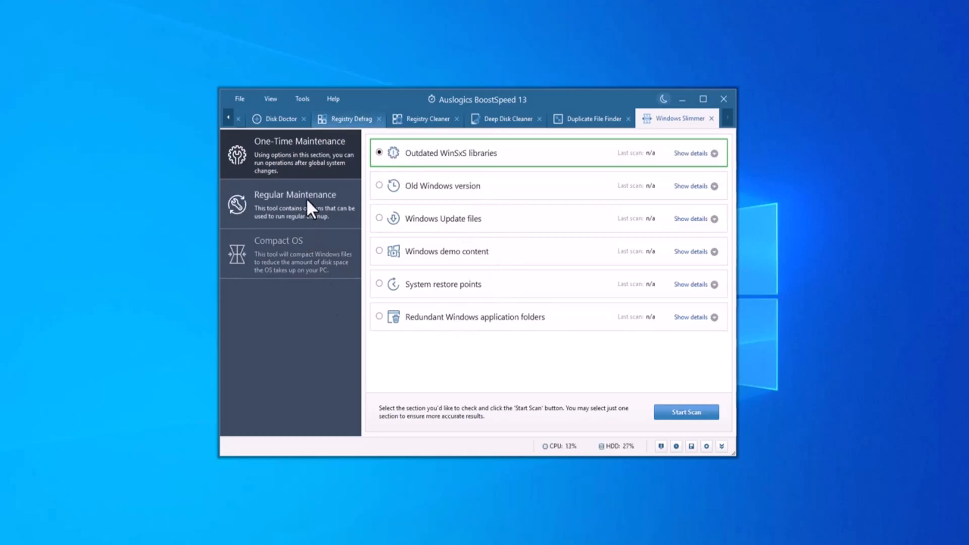
left_click(295, 204)
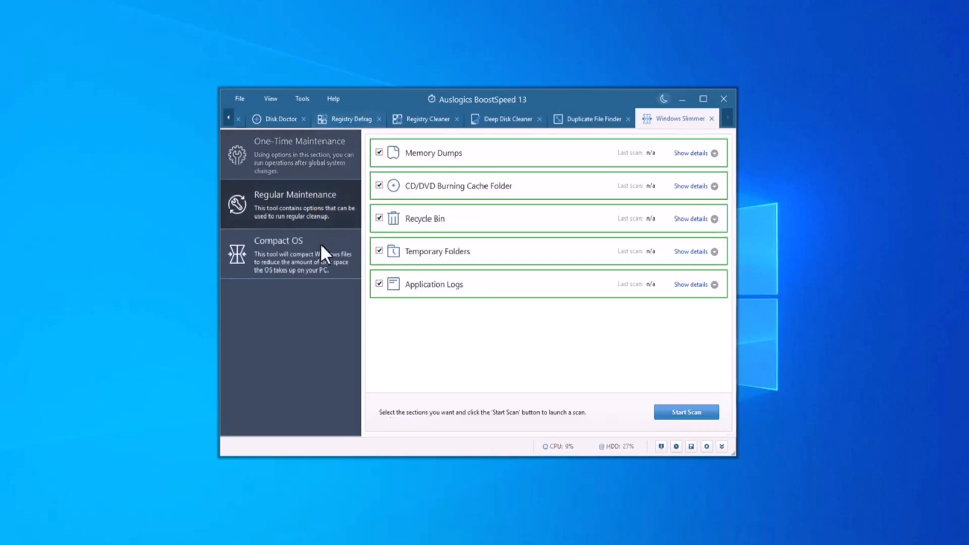
left_click(291, 154)
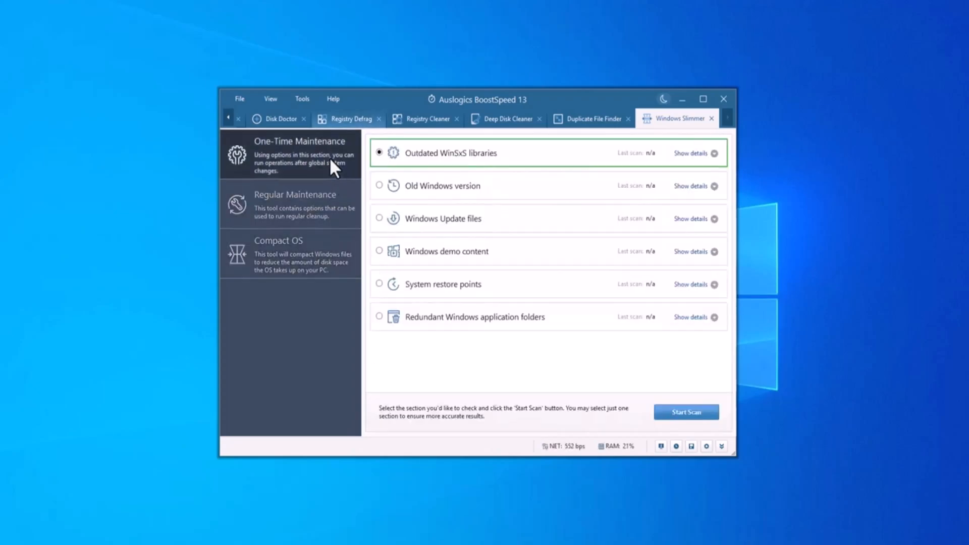
mouse_move(642, 367)
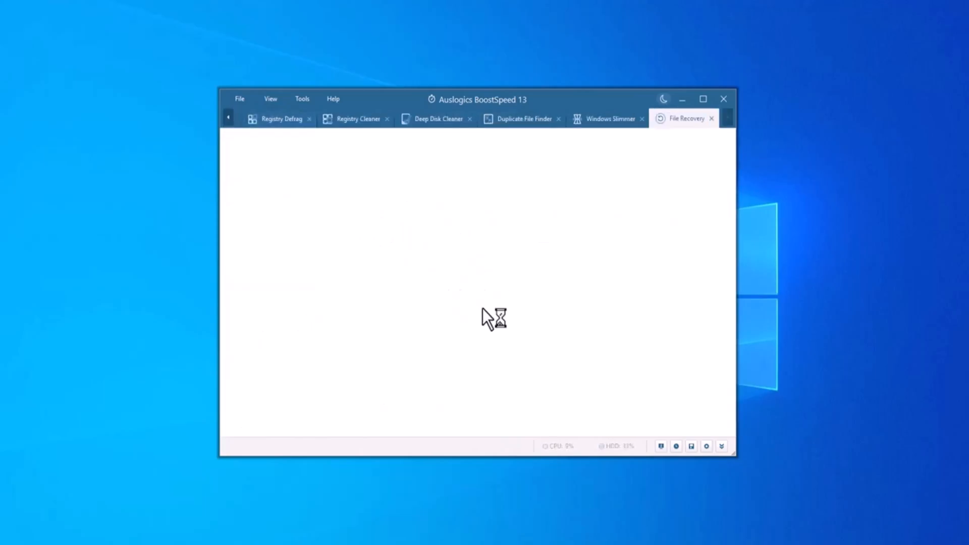
Start a File Recovery search for deleted files across the drives.
left_click(686, 118)
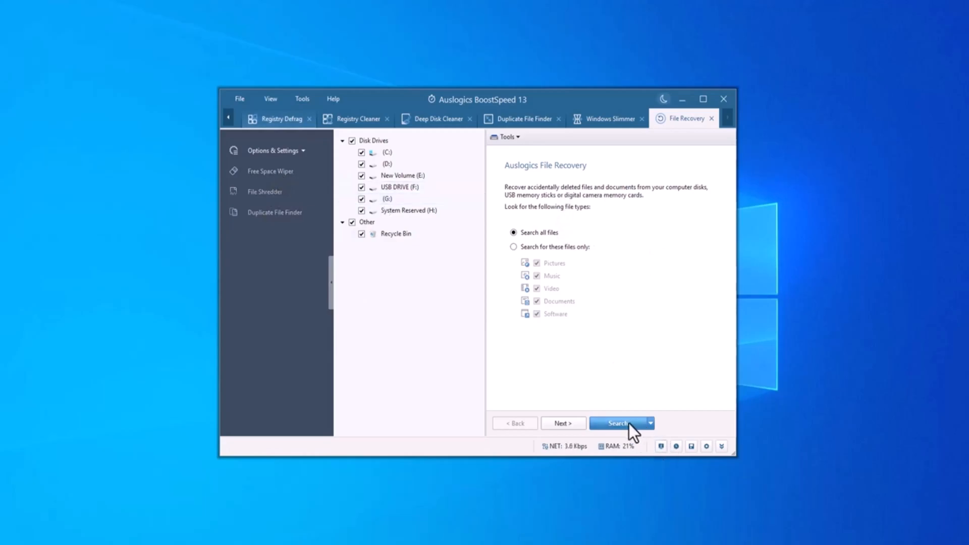
left_click(617, 423)
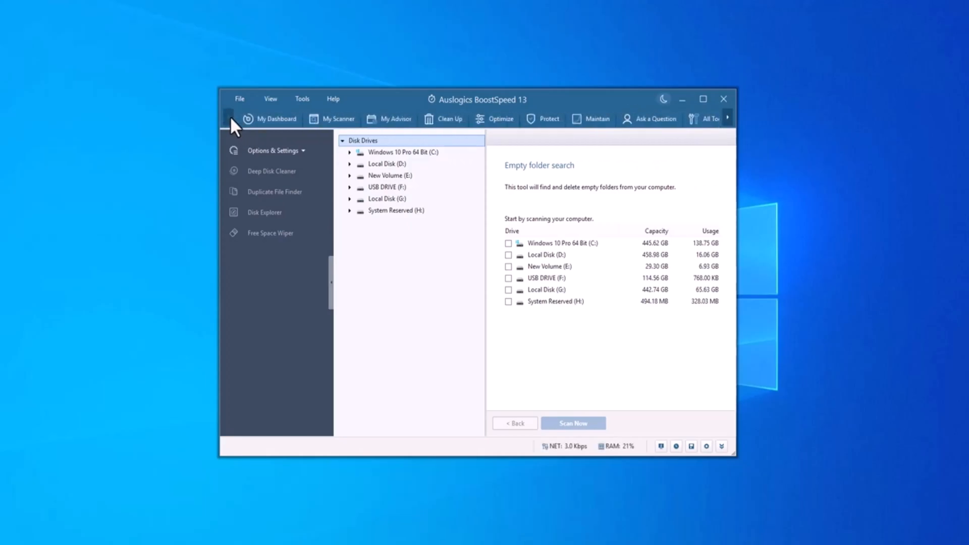
Return to My Dashboard showing 1.21 GB cleaned, 5,292 items resolved and 25 tweaks.
left_click(275, 119)
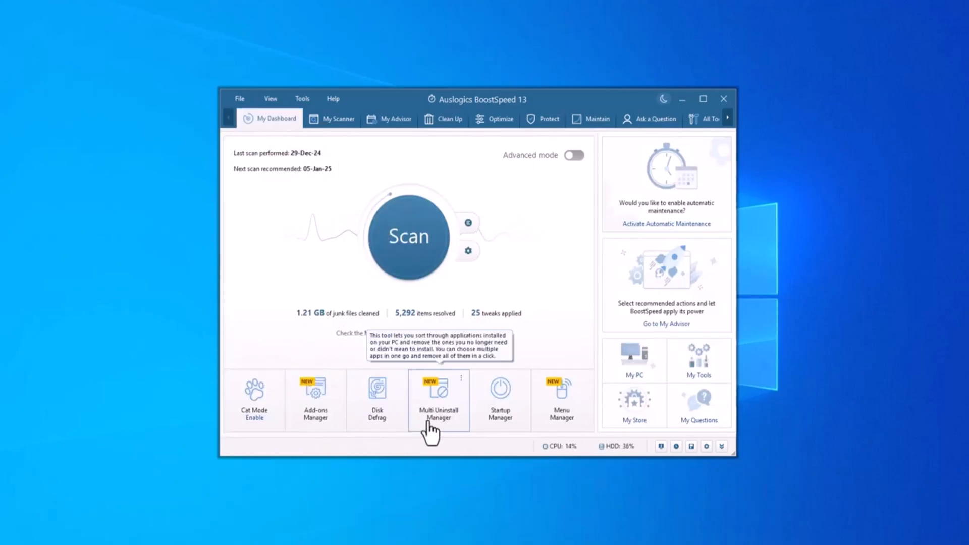
mouse_move(500, 399)
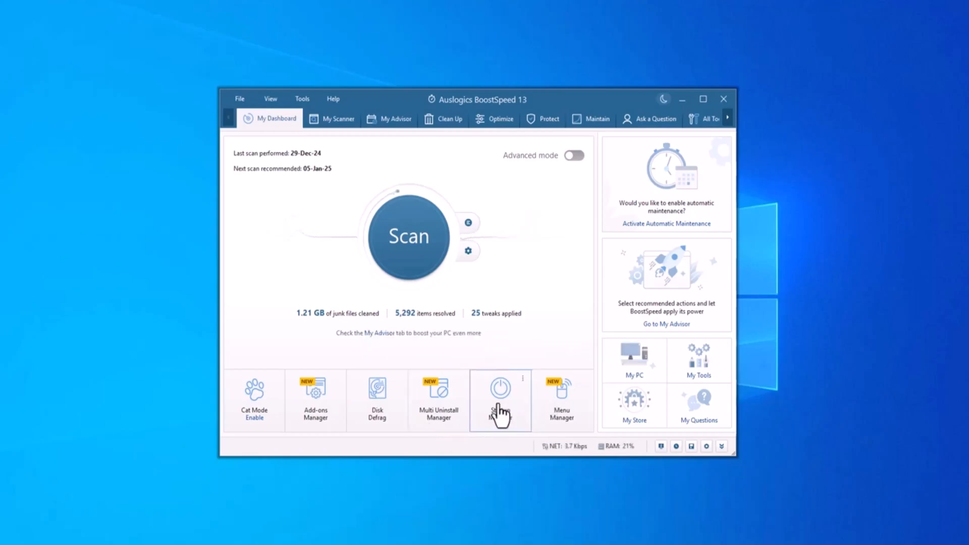
mouse_move(500, 405)
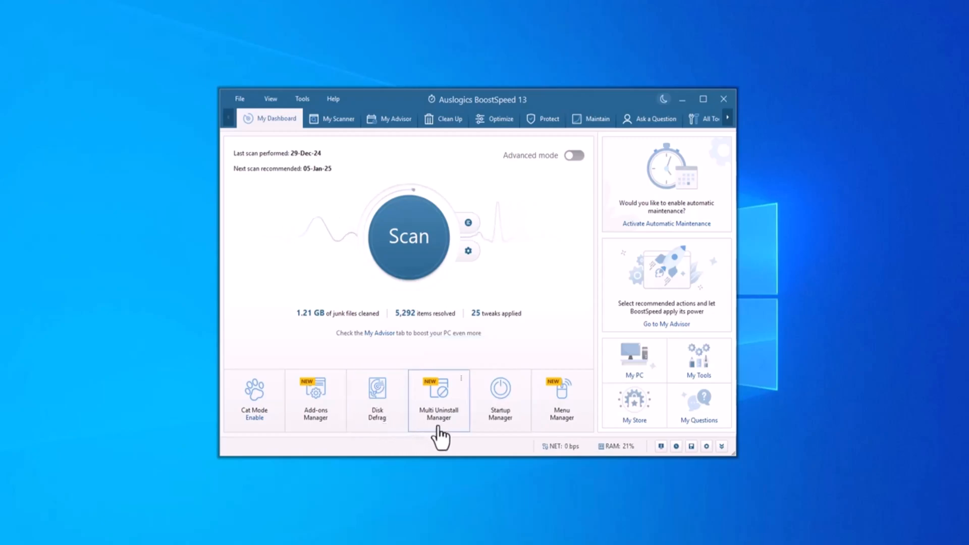
mouse_move(662, 413)
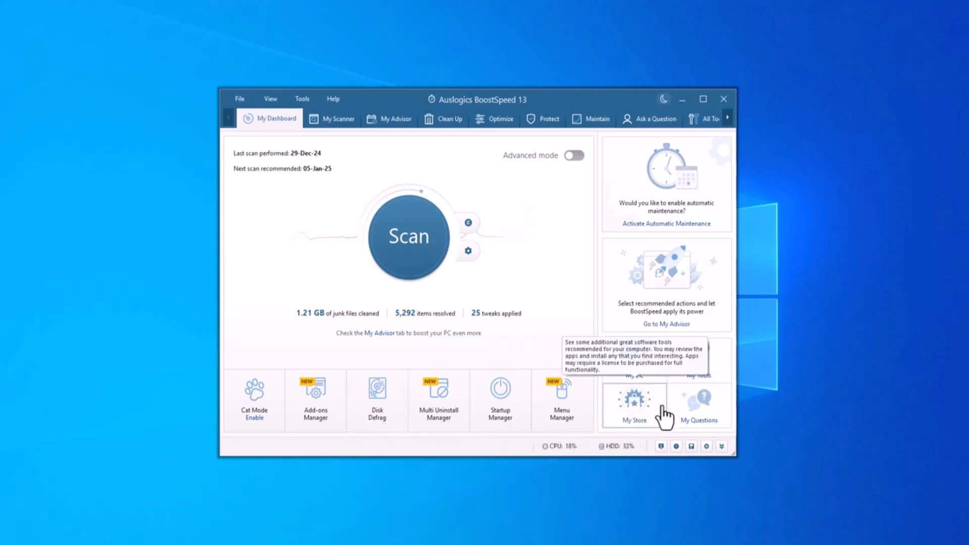